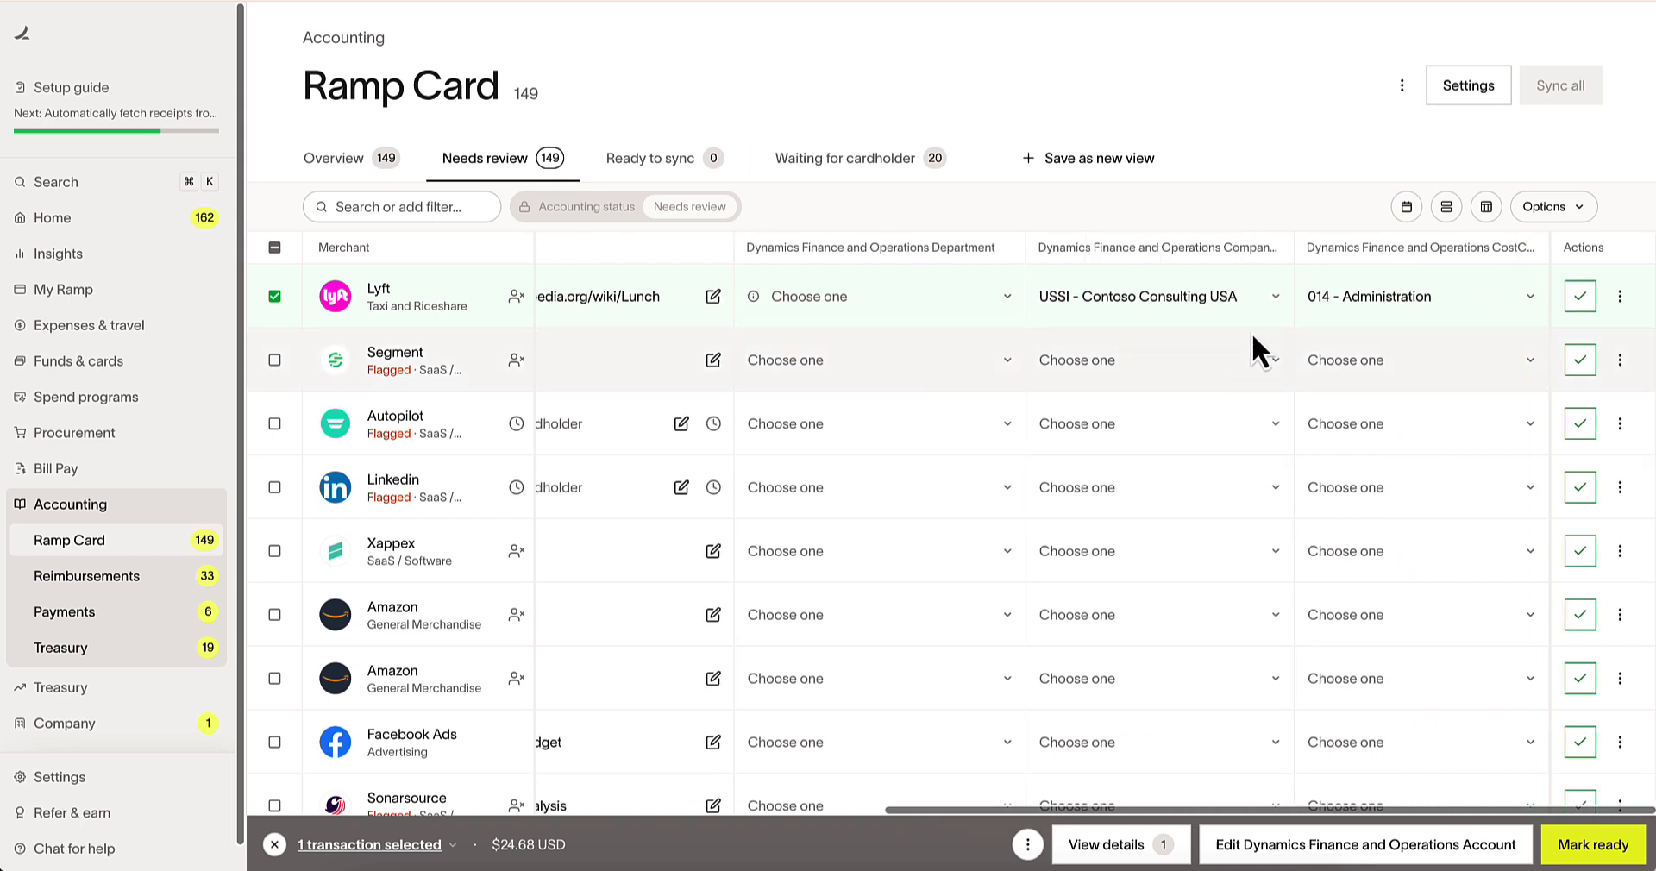
Step: Set the $24.68 Lyft transaction's department to Sales & Marketing (022)
click(876, 296)
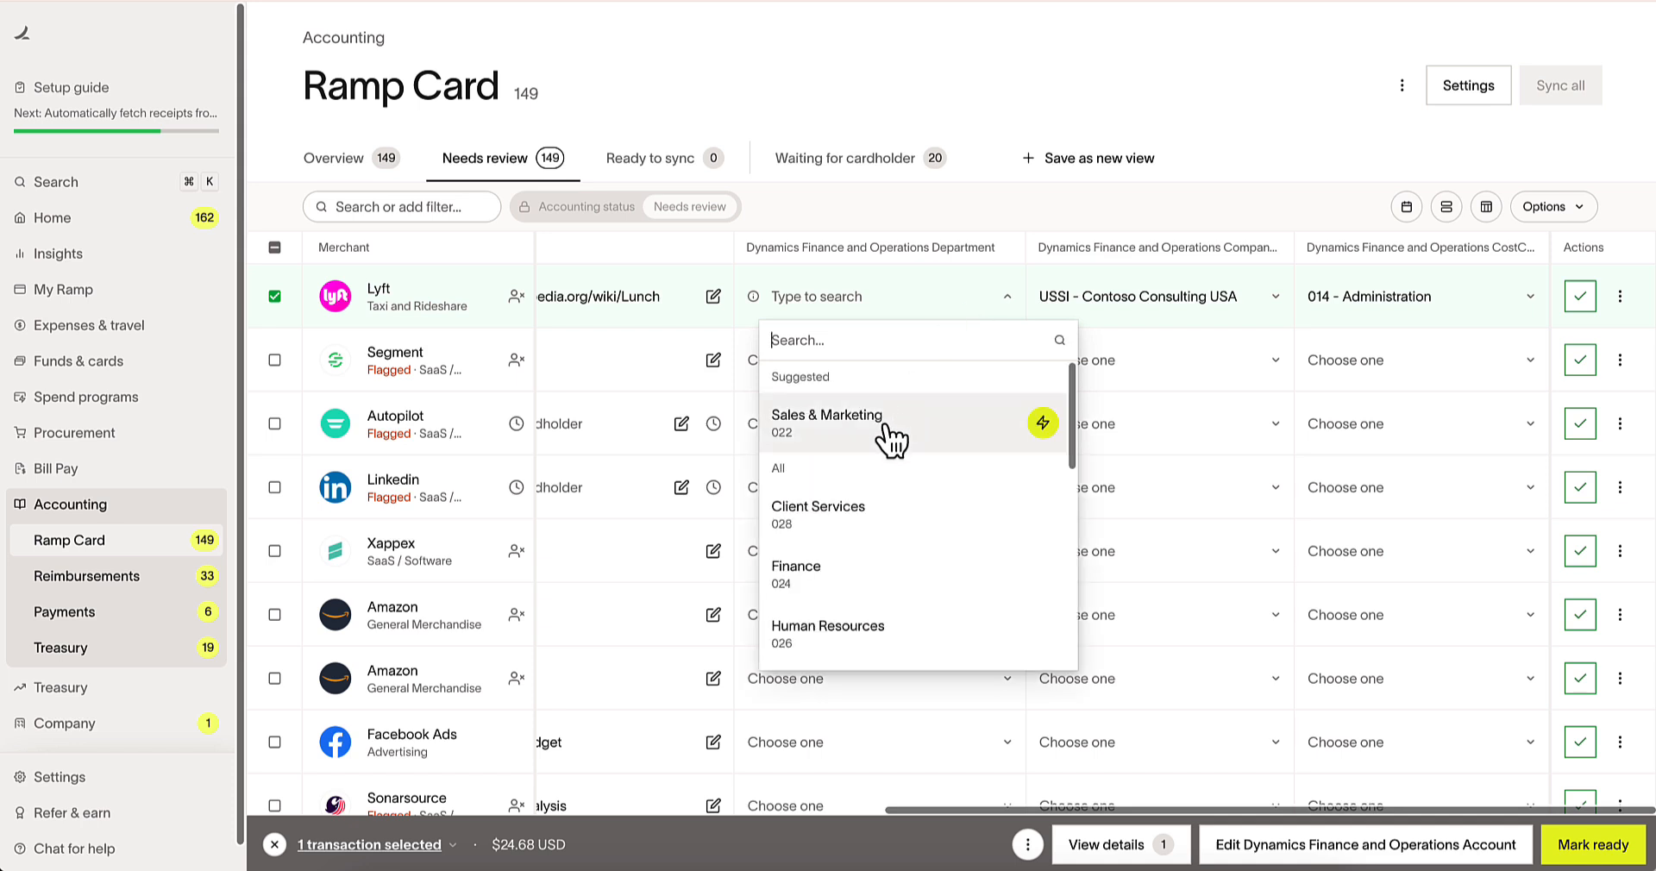
click(826, 422)
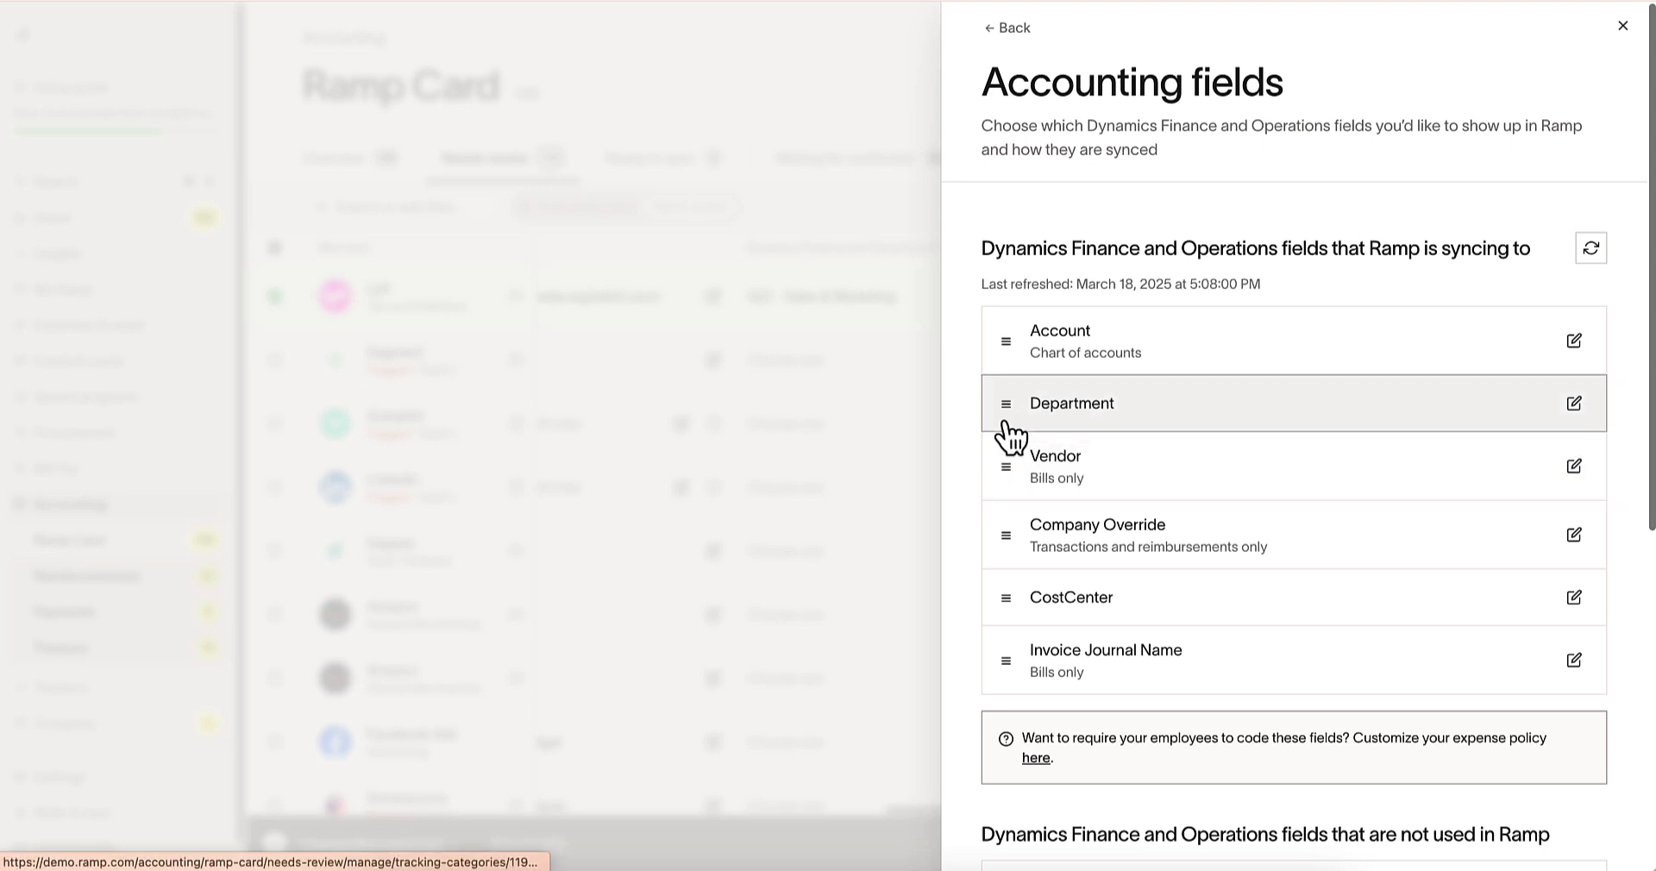
mouse_move(974, 518)
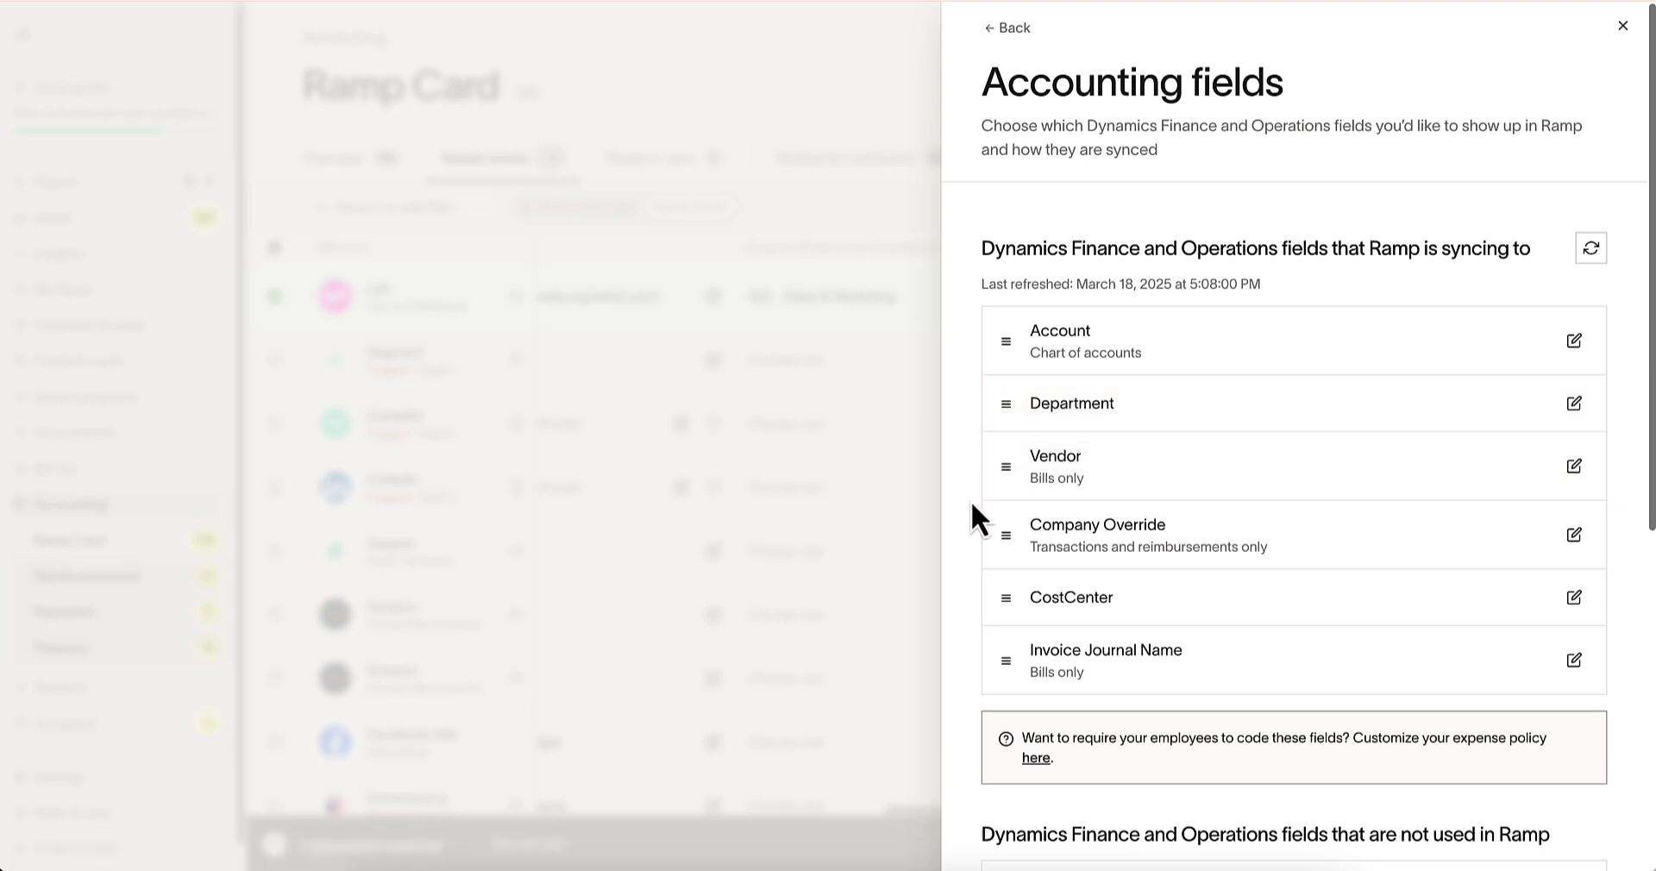
Step: Enable the unused Dynamics Employee accounting field in Ramp and return to the field list
scroll(down, 3)
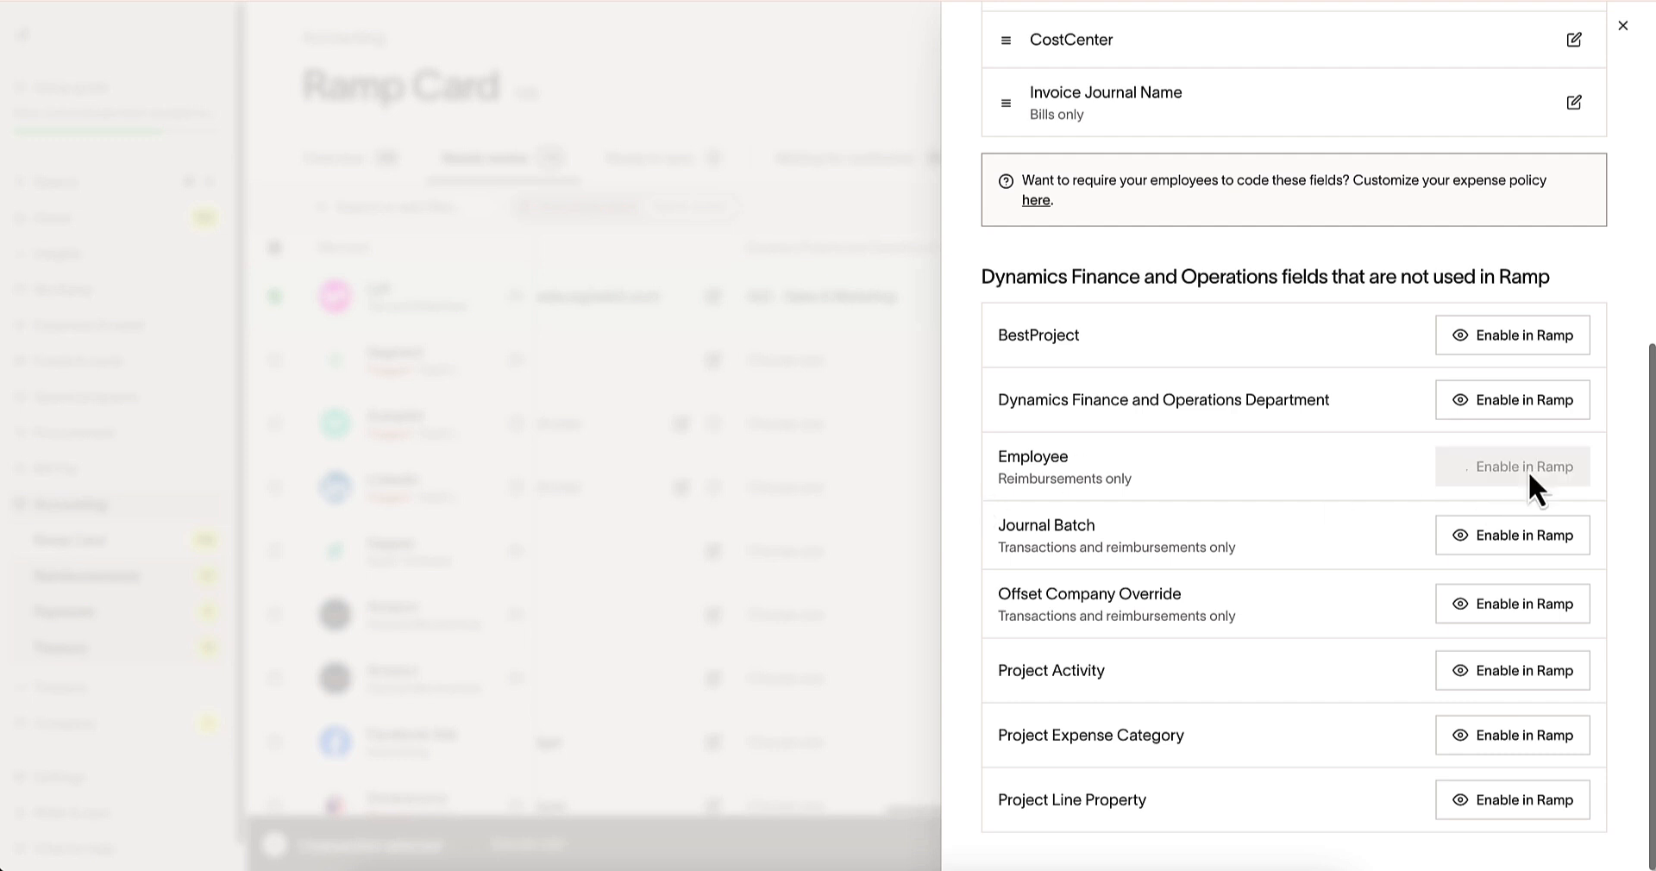
click(1511, 466)
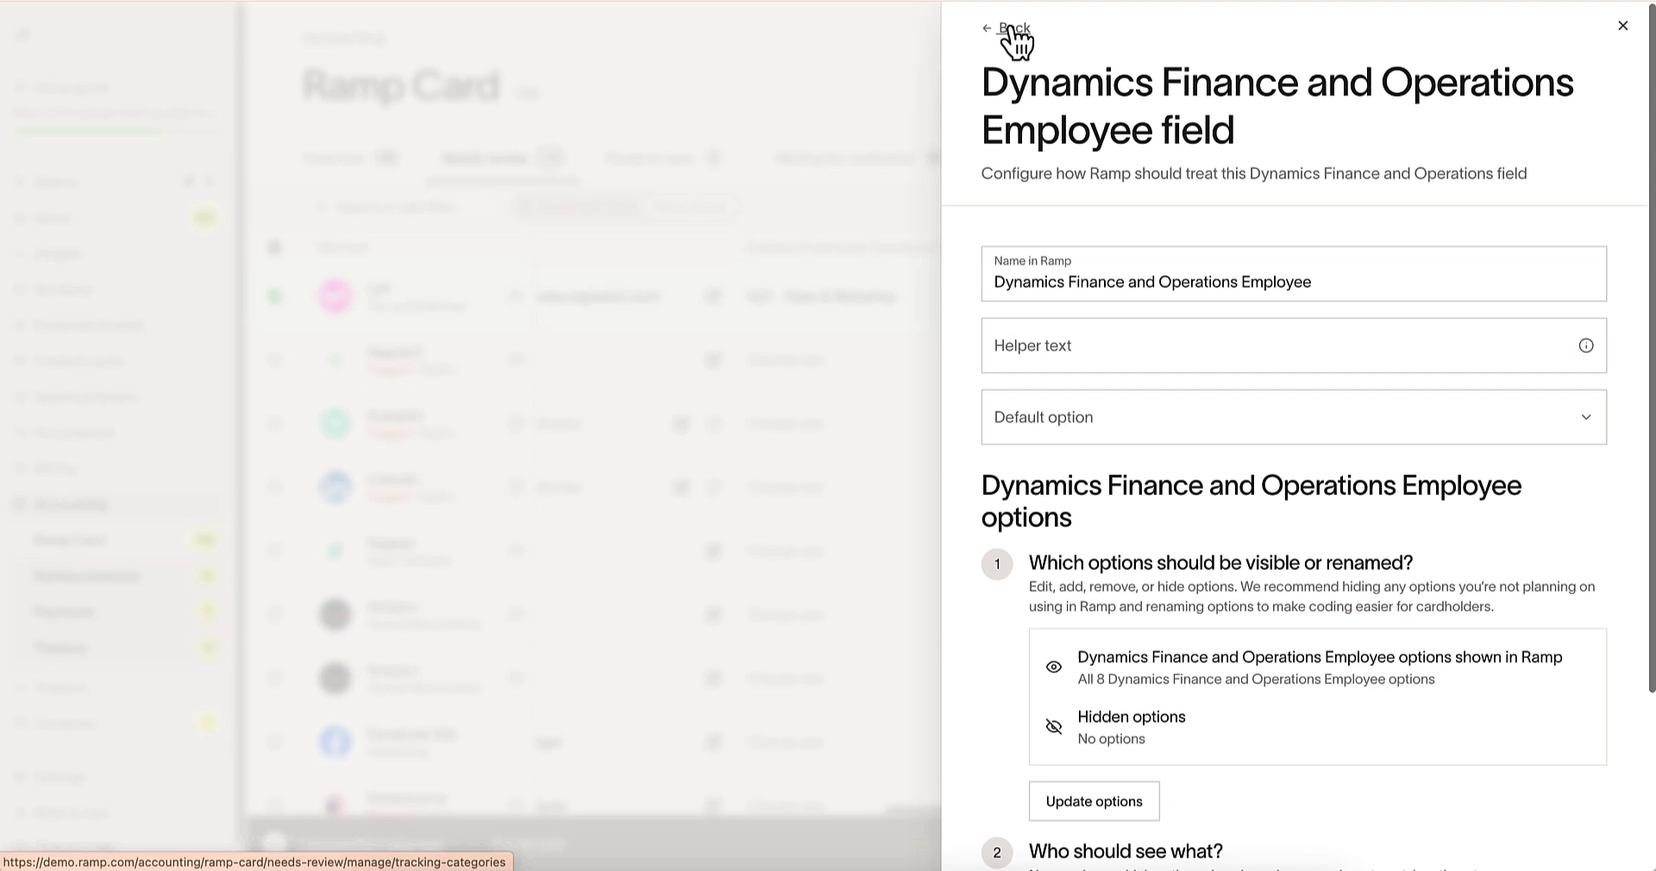
click(1008, 29)
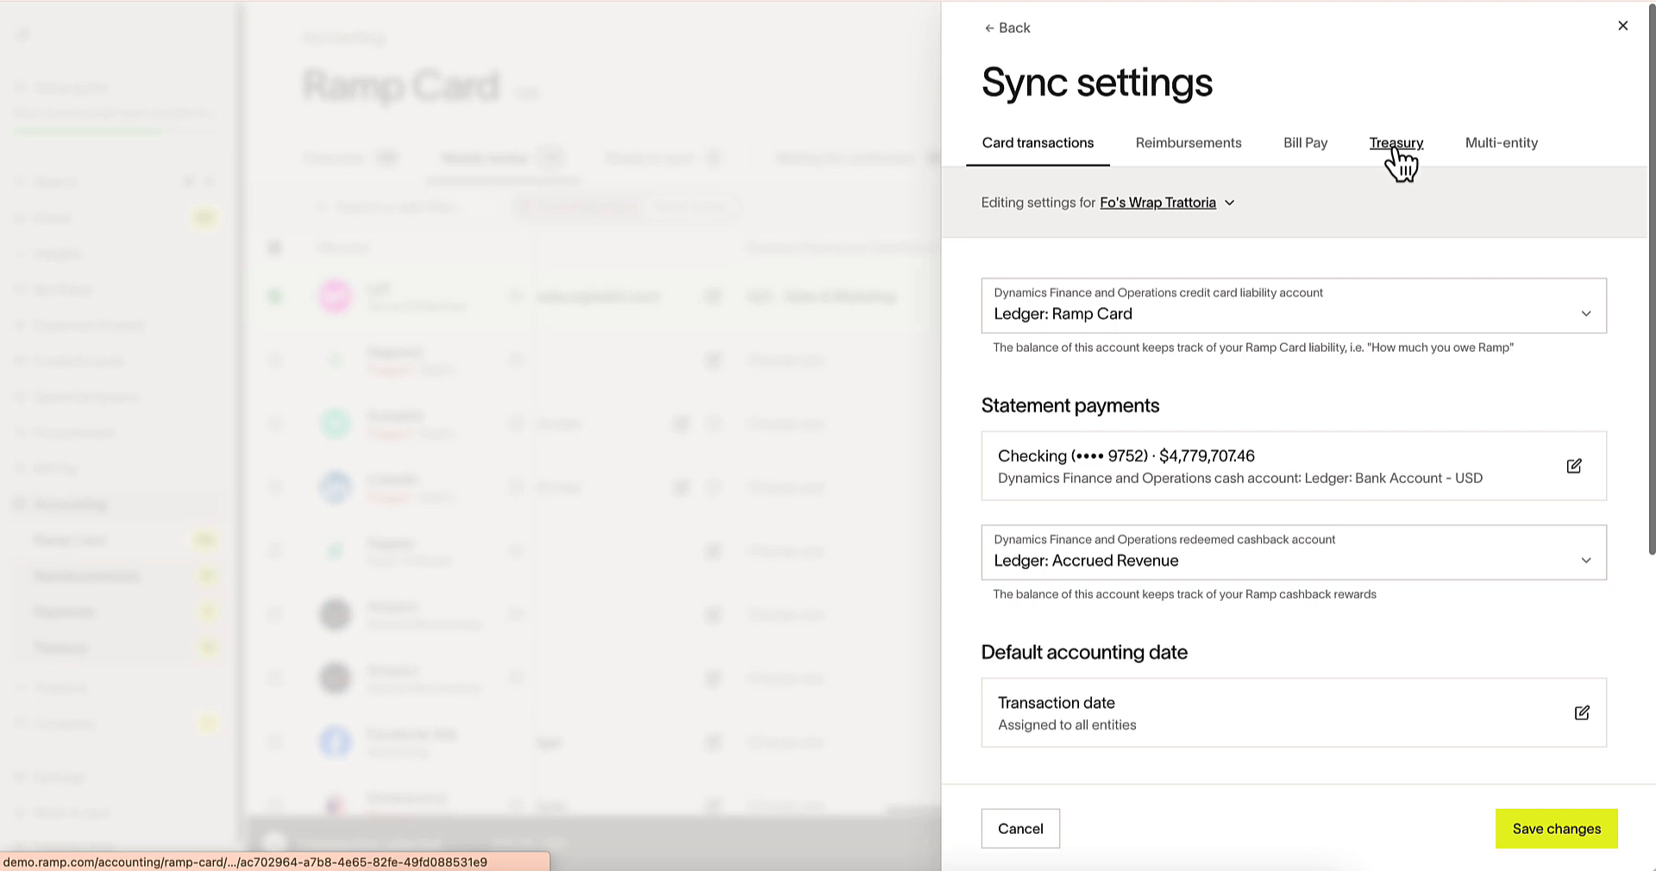
mouse_move(1542, 159)
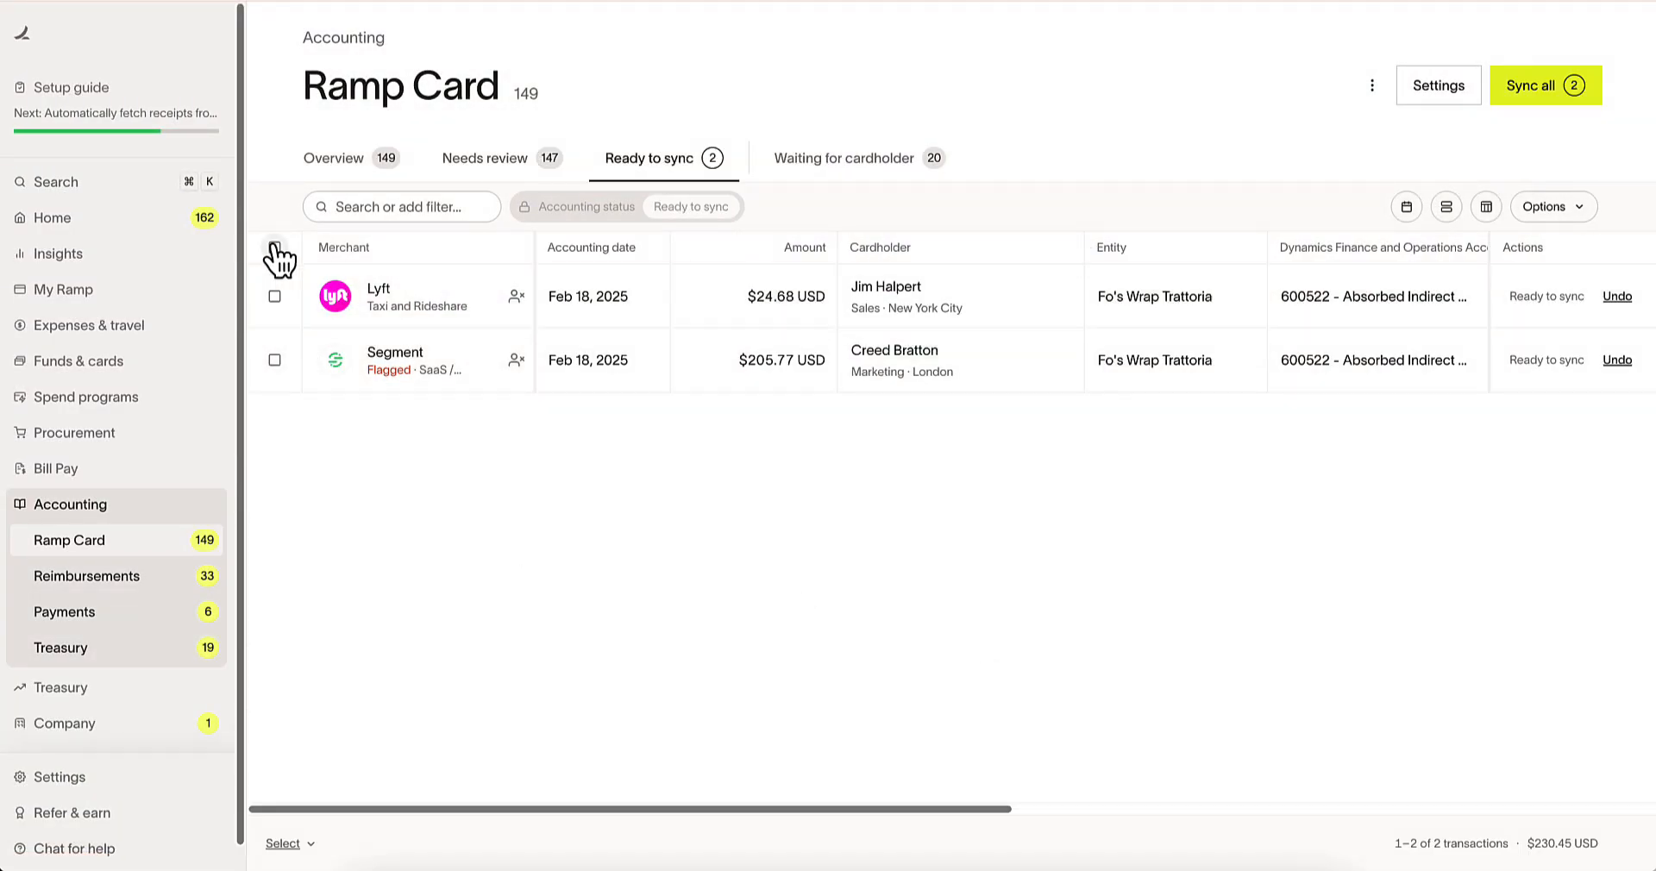
Step: Select both ready Lyft and Segment transactions and sync them to Dynamics
click(274, 246)
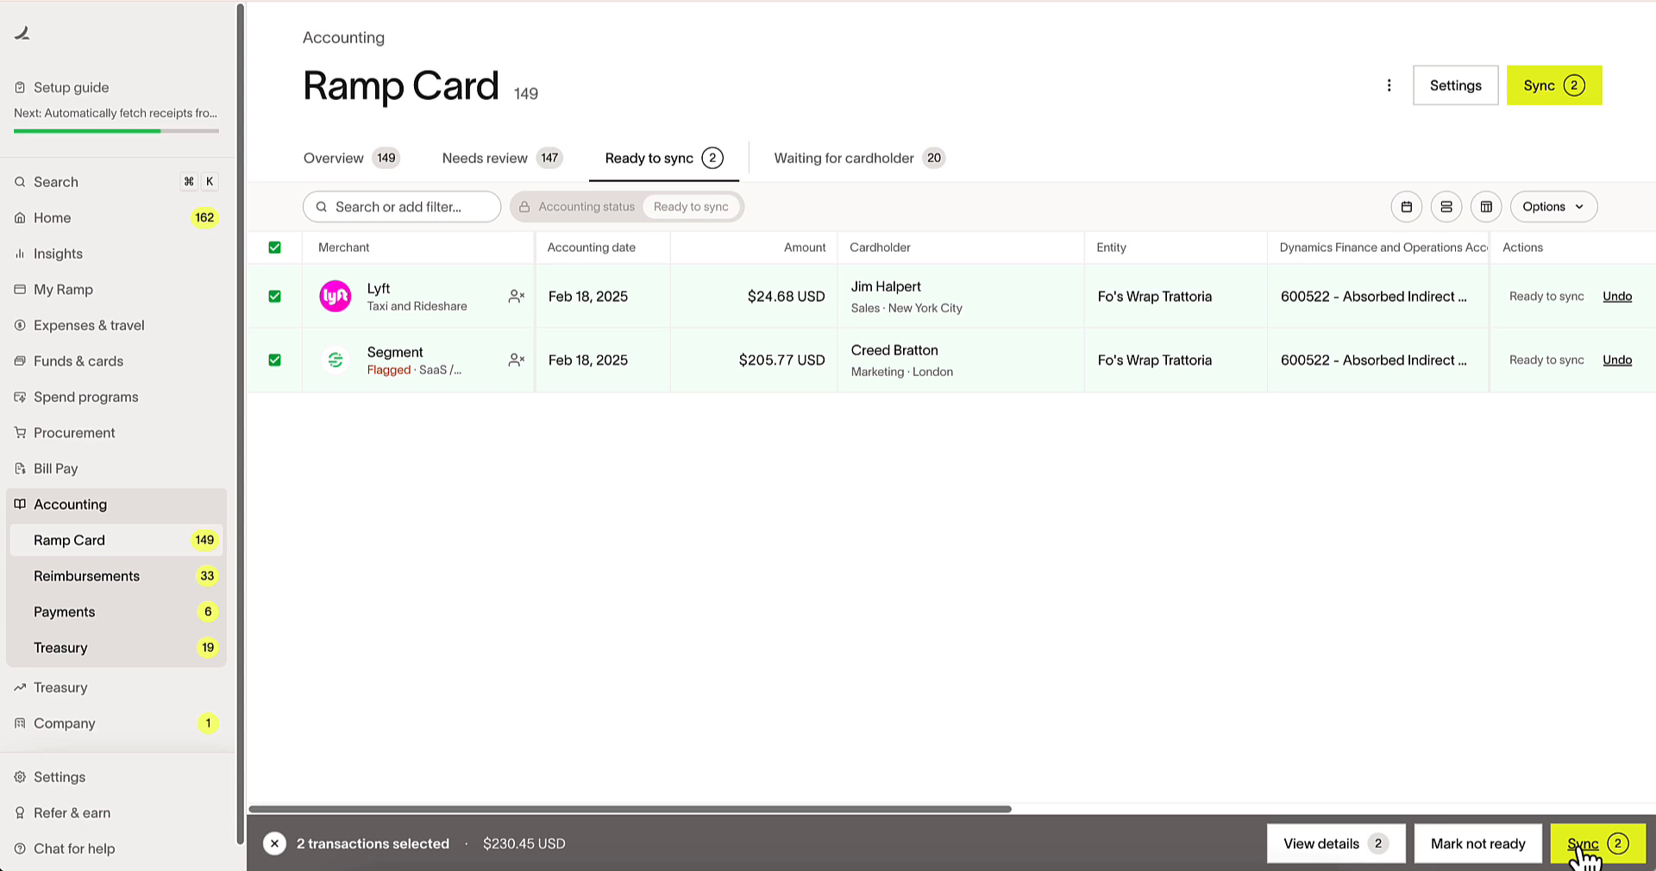
click(1604, 843)
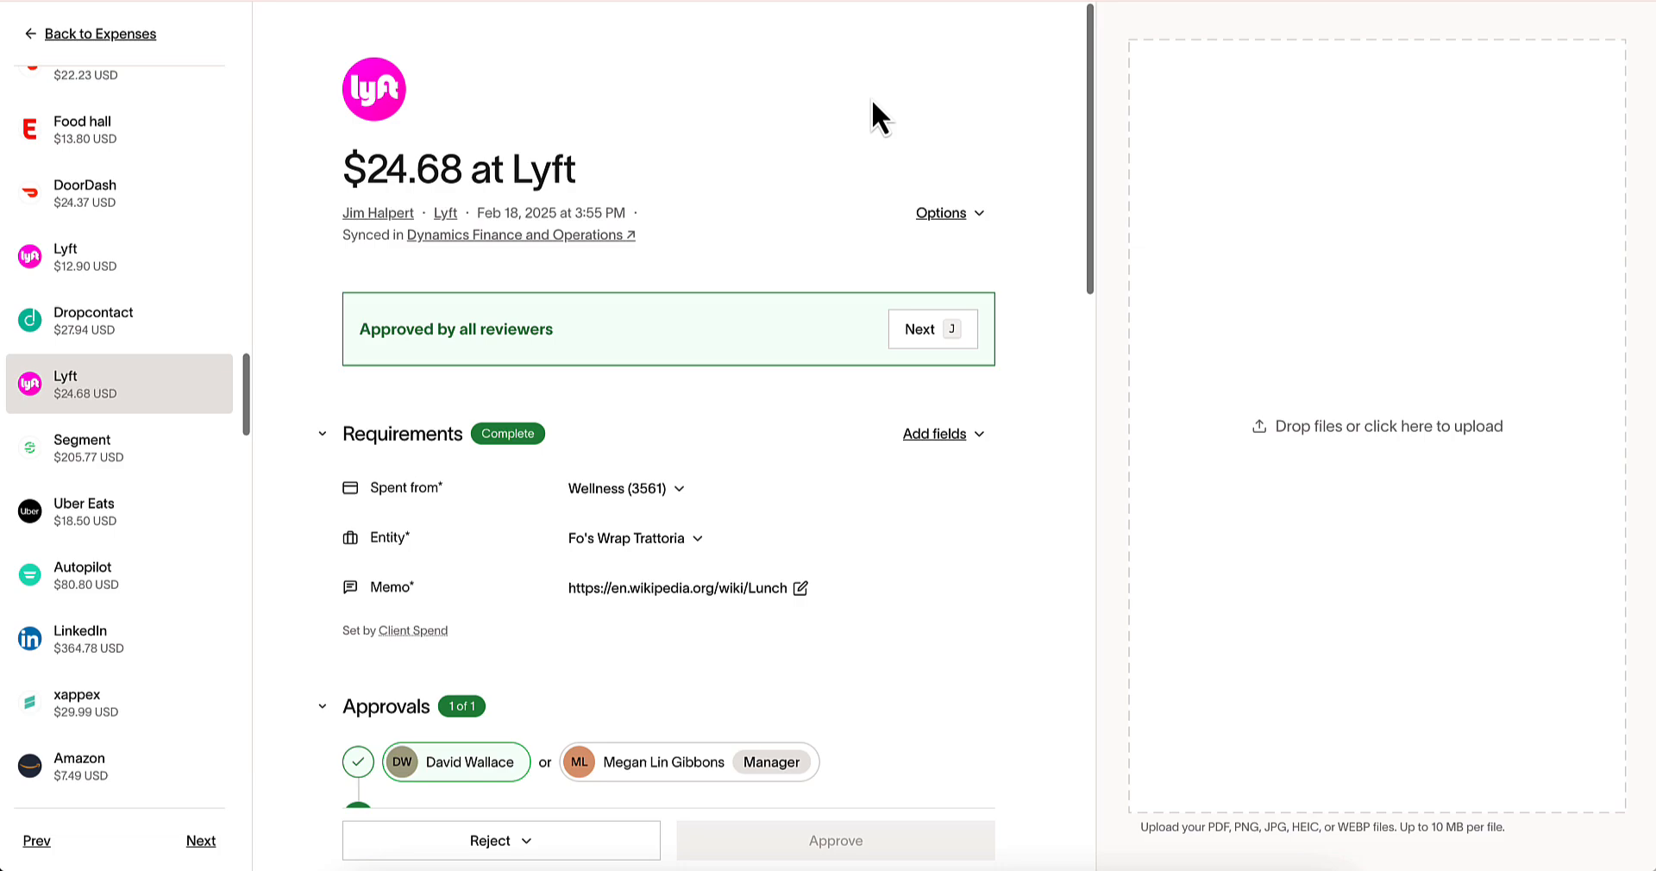
mouse_move(517, 234)
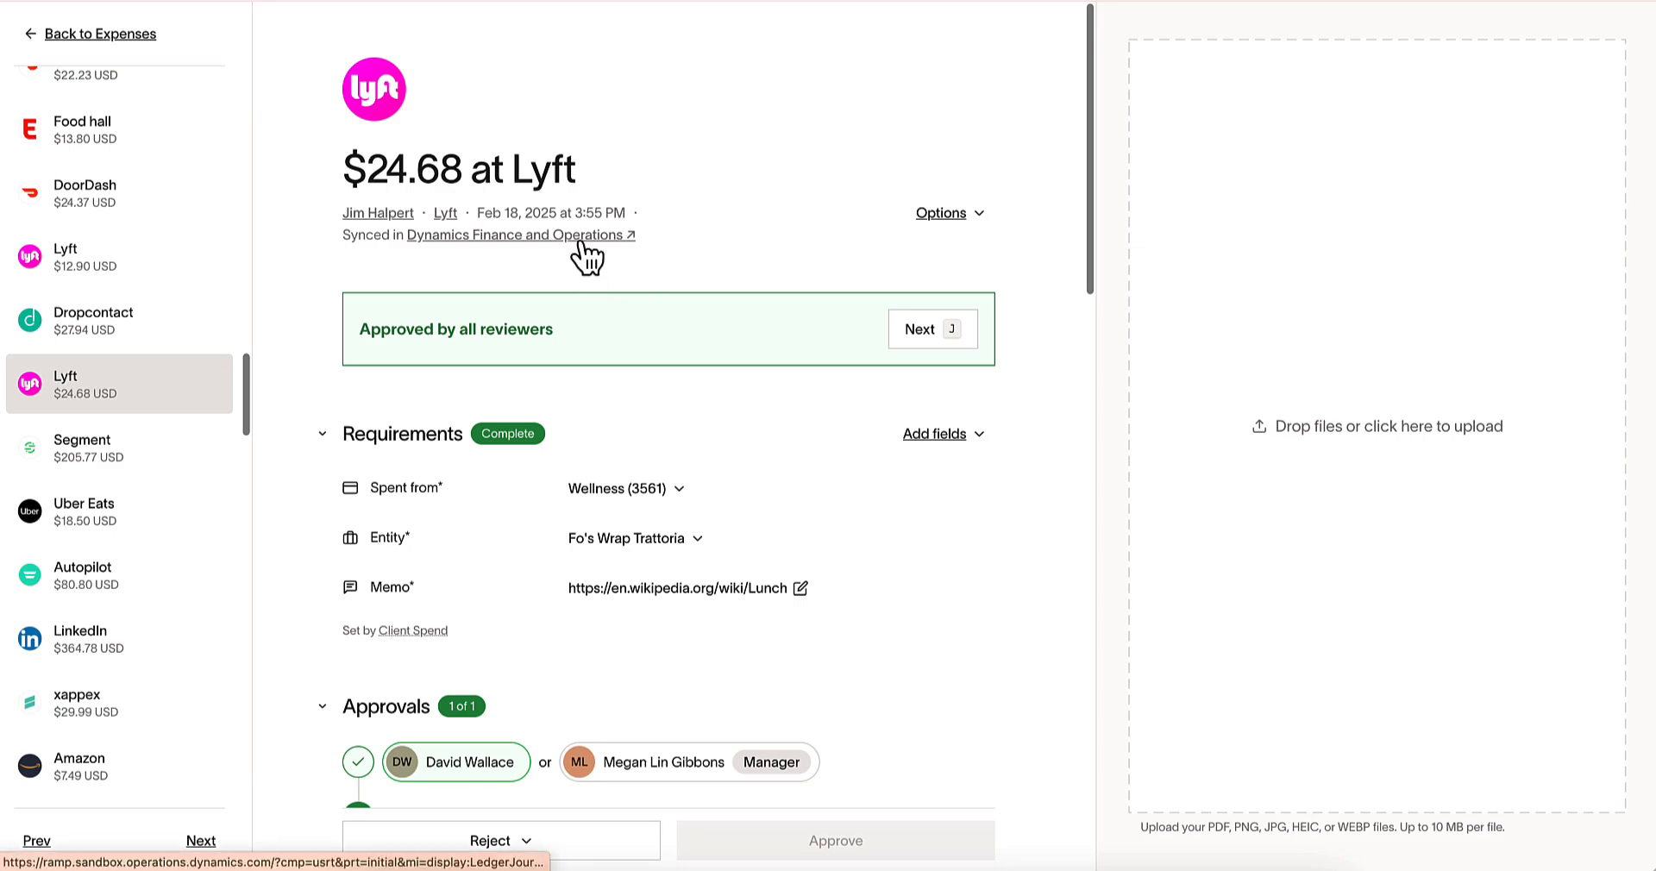
Step: Follow the Lyft expense's 'Synced in Dynamics Finance and Operations' link to General journals
click(514, 234)
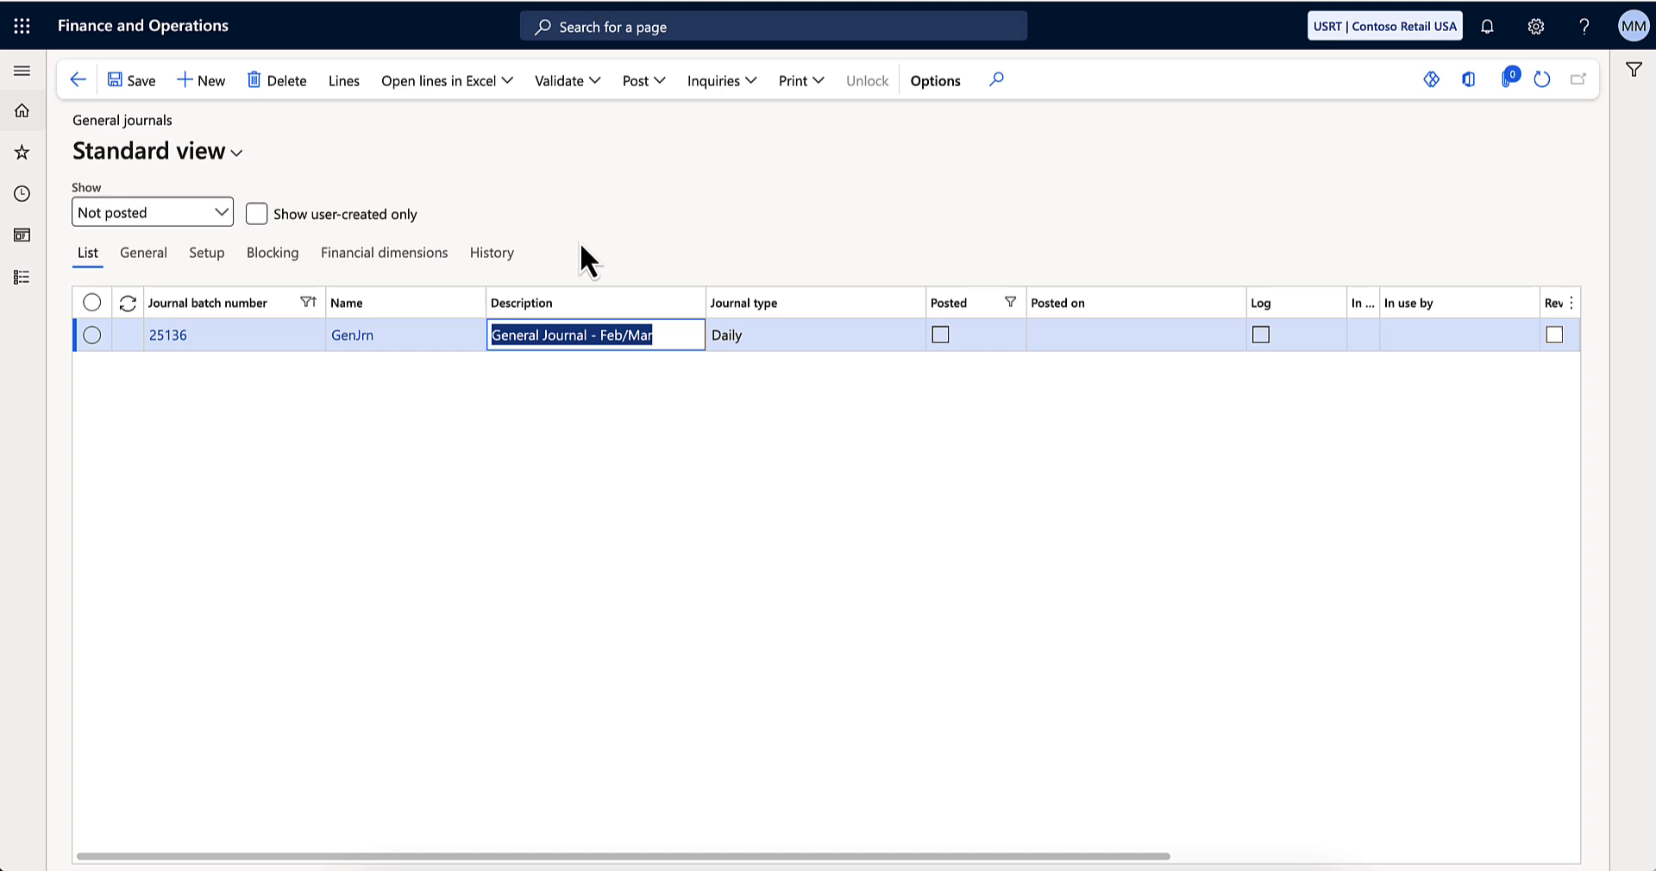
mouse_move(525, 299)
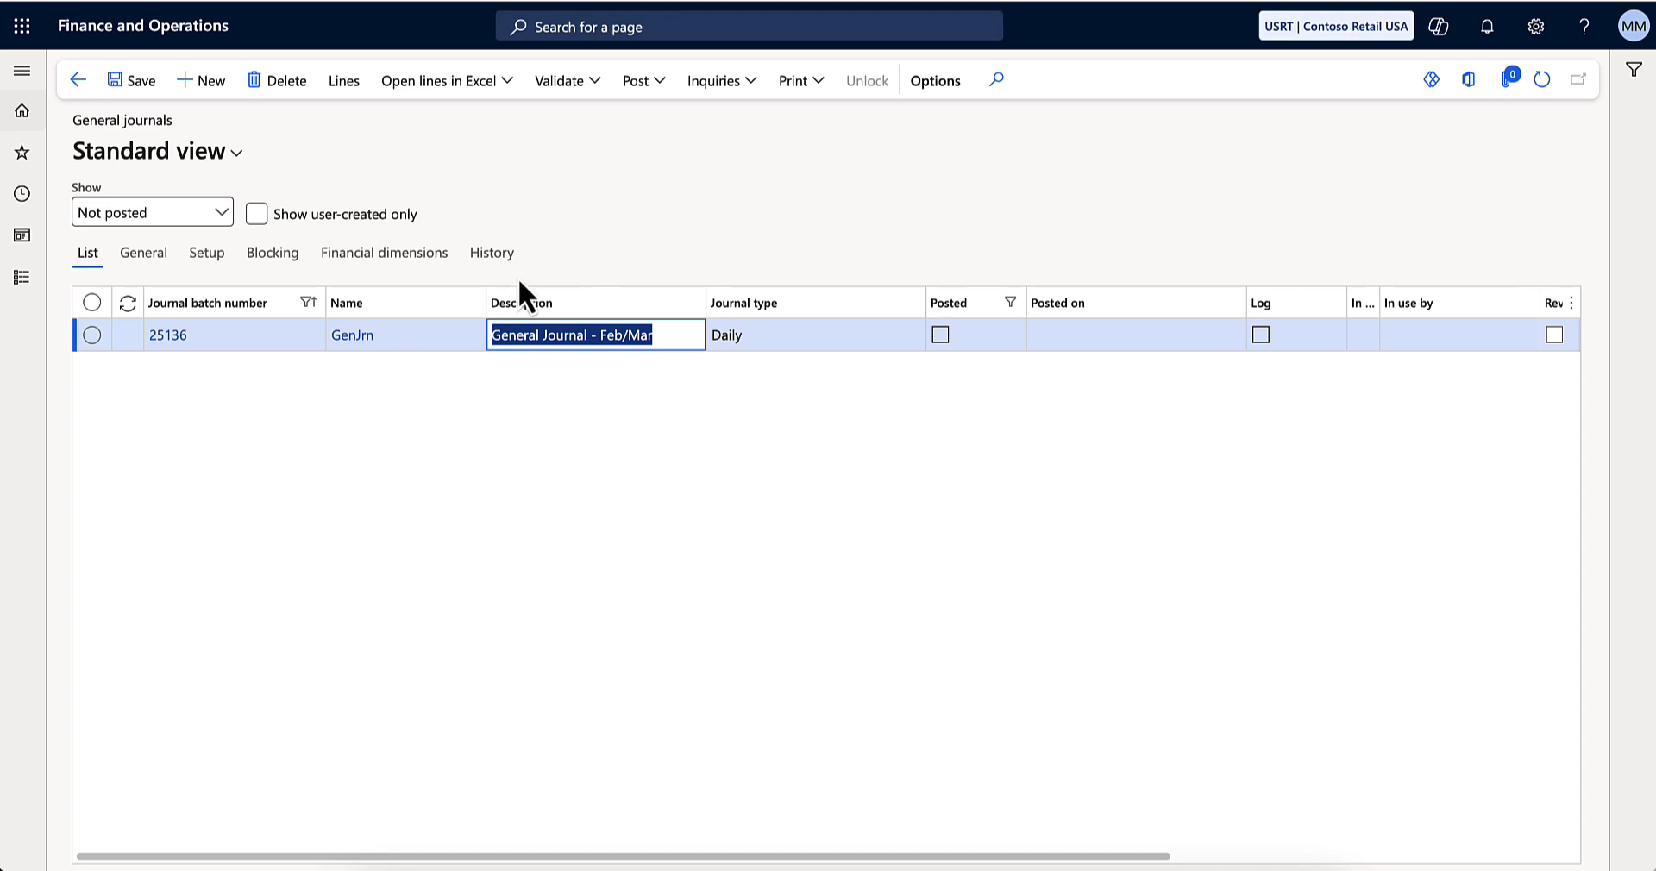
Step: Review the voucher lines of general journal batch 25136
click(175, 334)
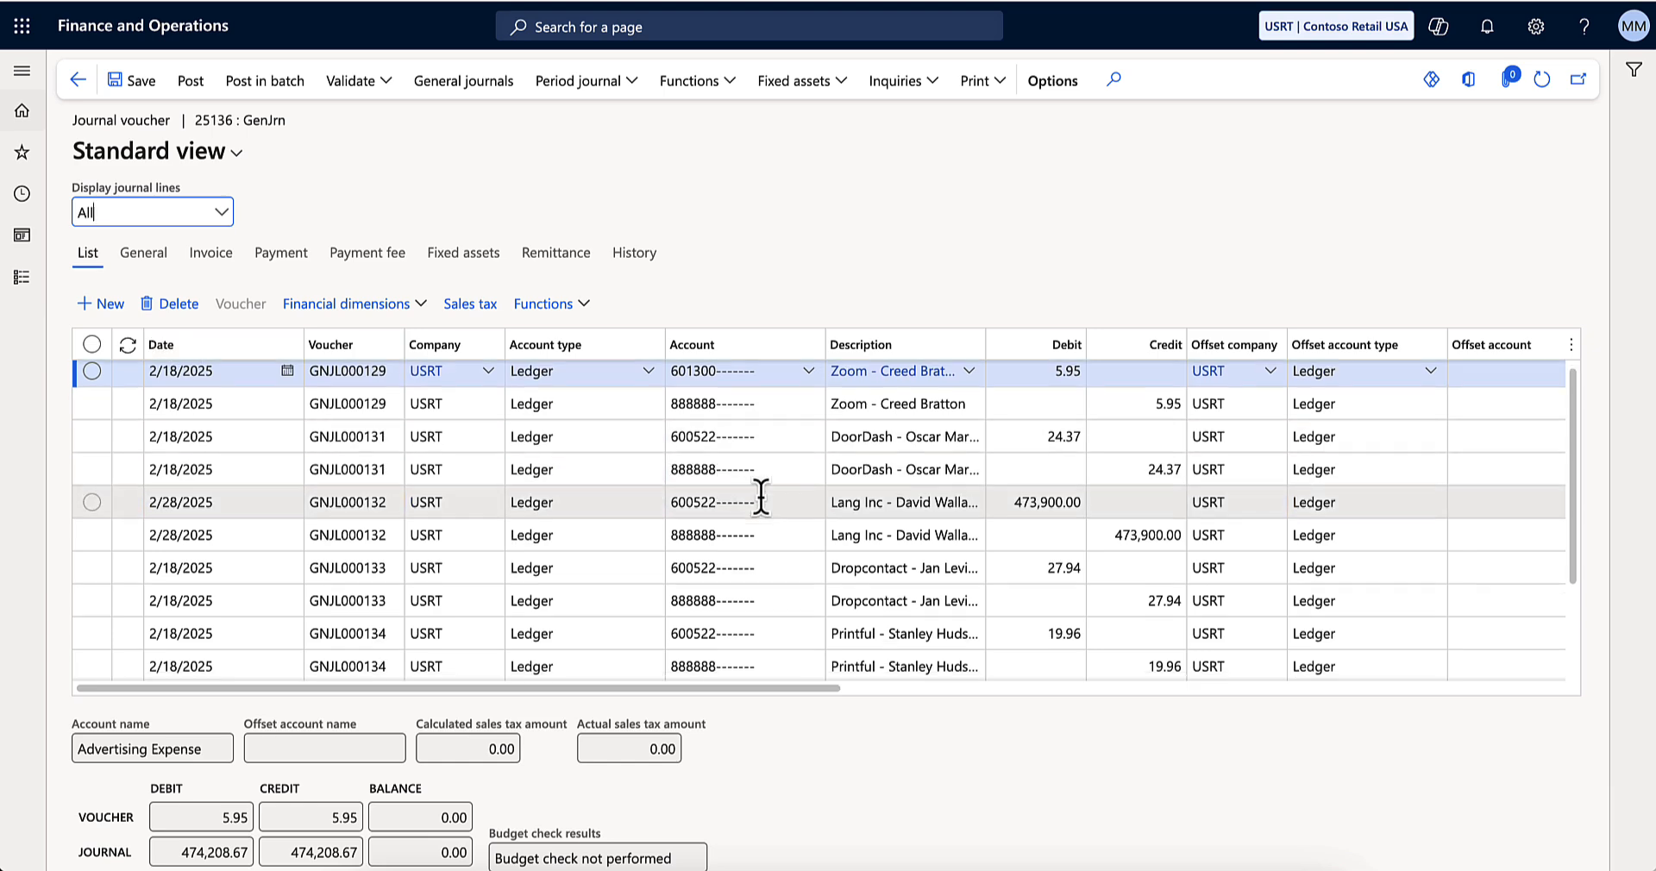
scroll(down, 3)
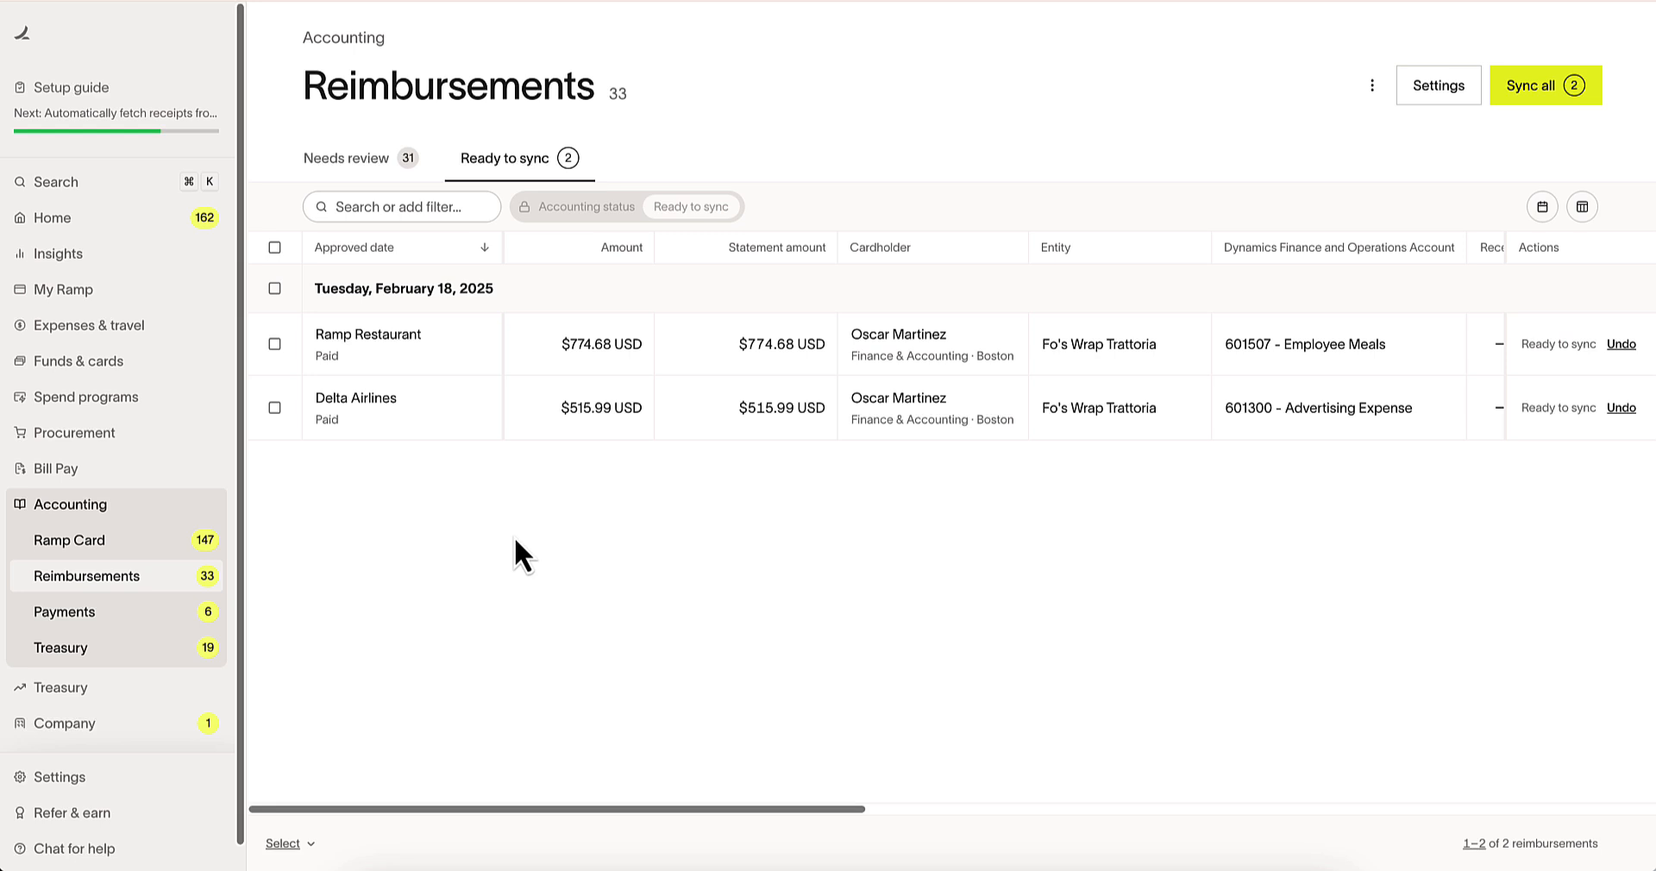
Step: Sync all ready reimbursements, then open the synced $774.68 Ramp Restaurant reimbursement
click(273, 247)
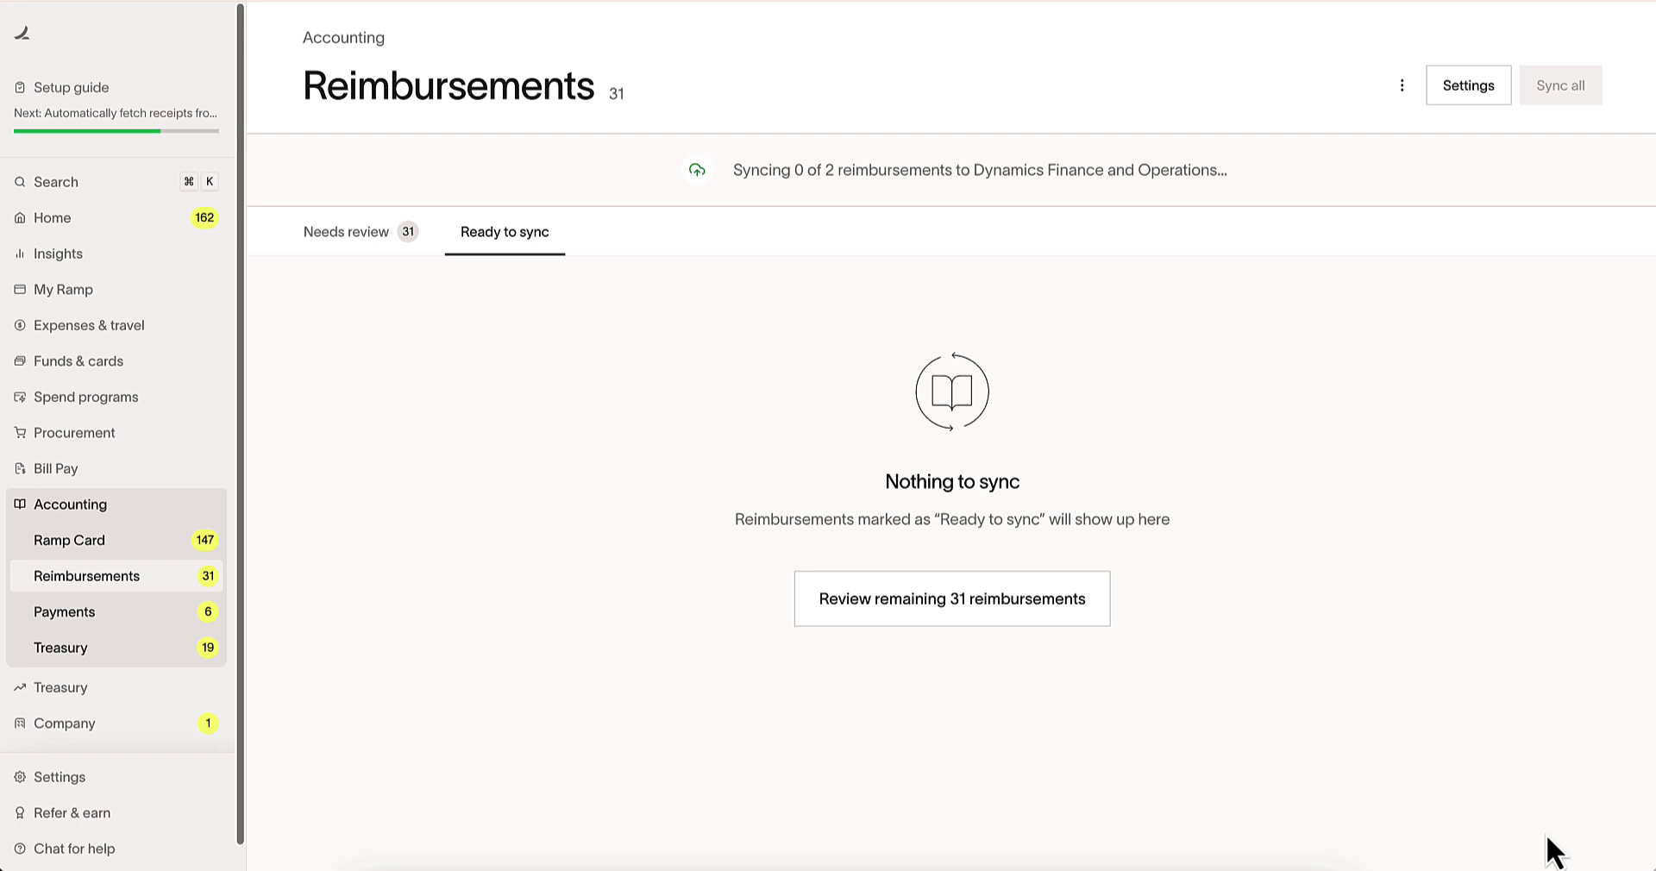
click(1560, 84)
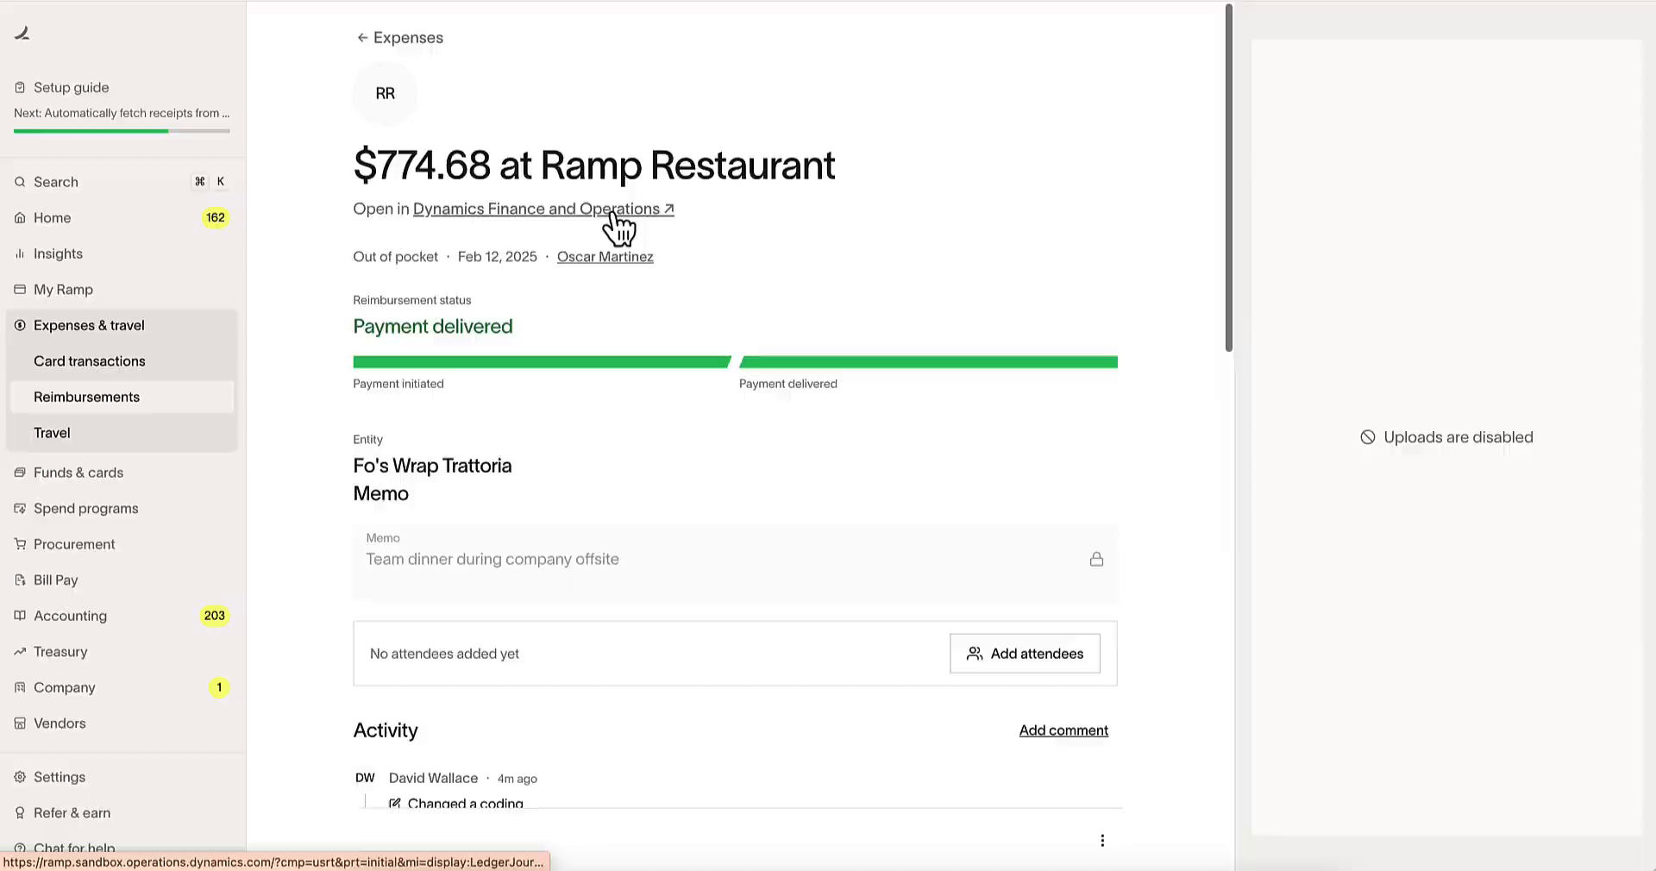
Step: Open the Ramp Restaurant reimbursement's journal batch 25136 entry in Dynamics
click(535, 208)
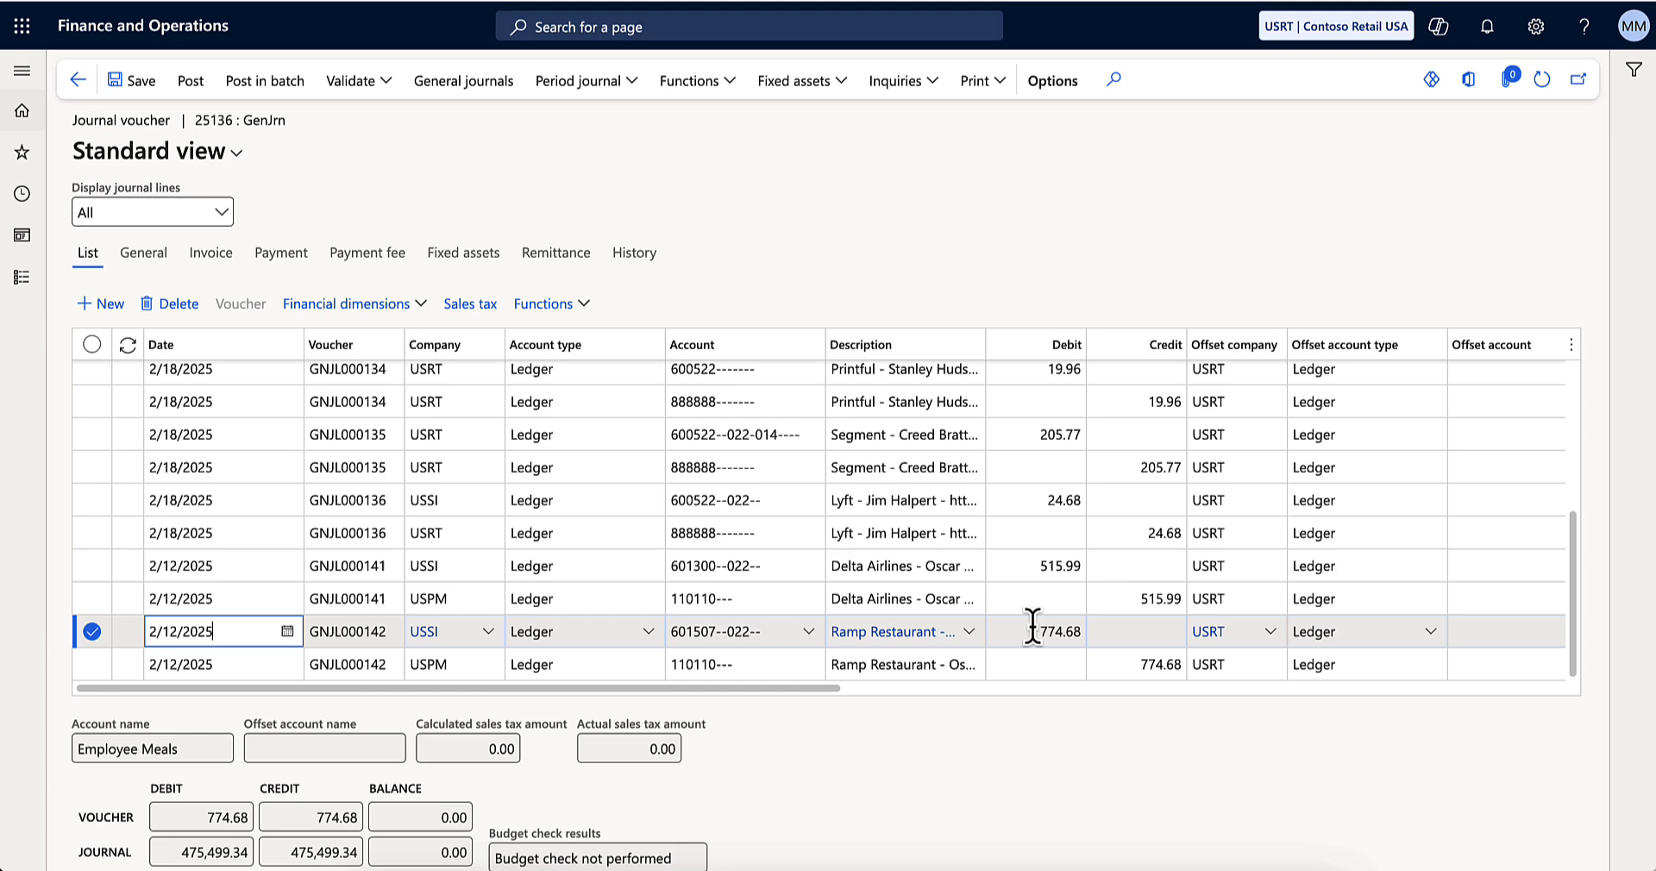
mouse_move(1054, 630)
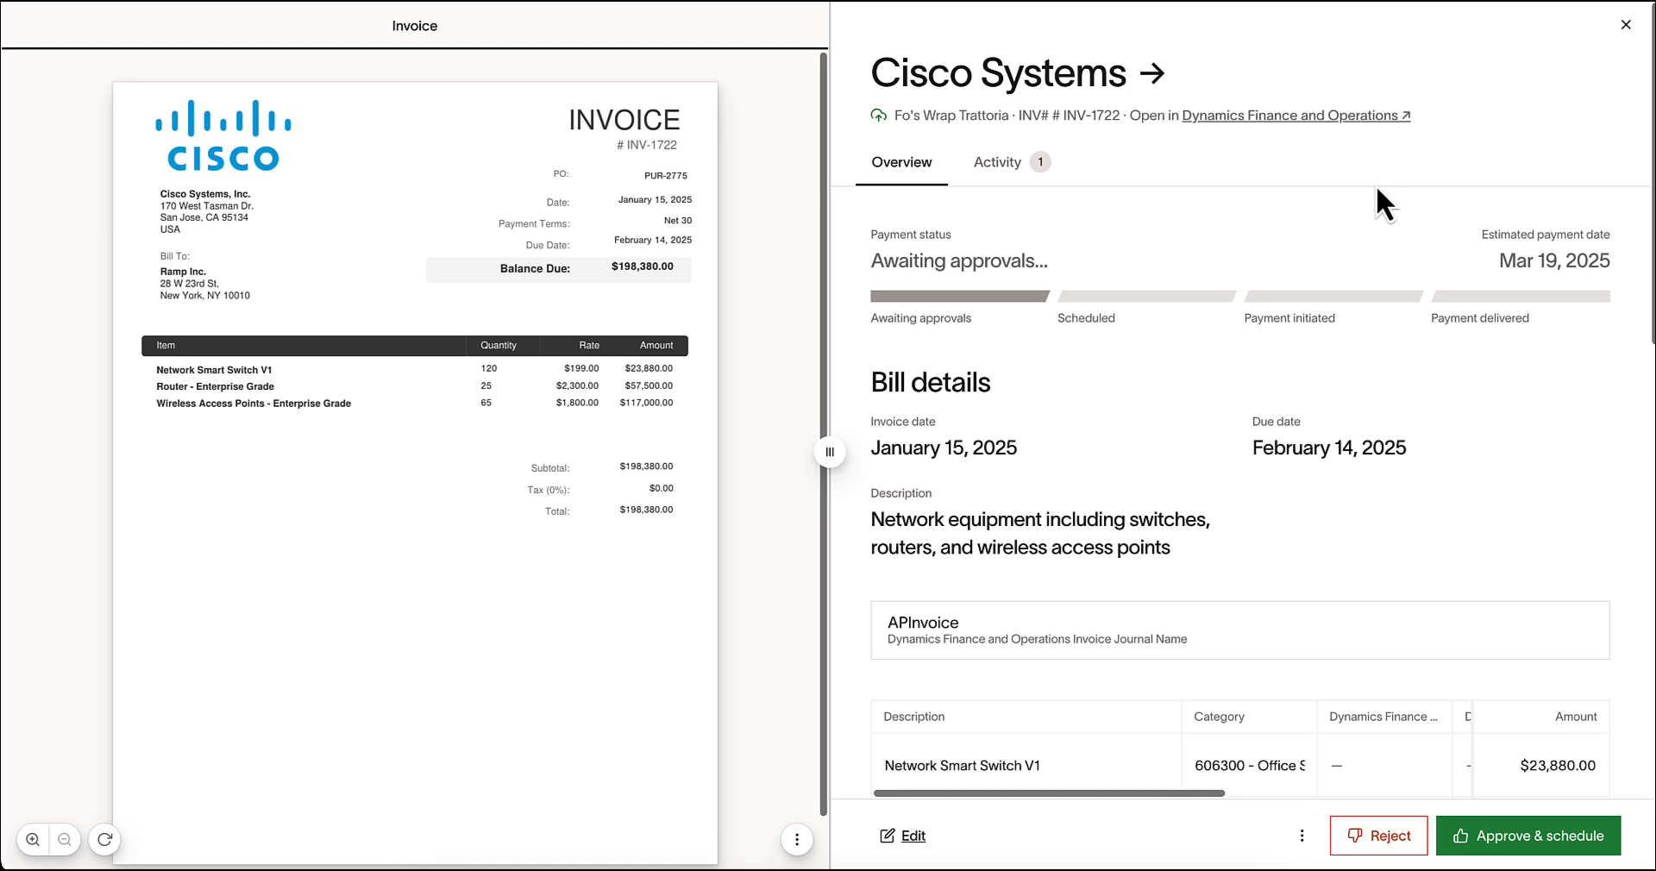
mouse_move(1284, 125)
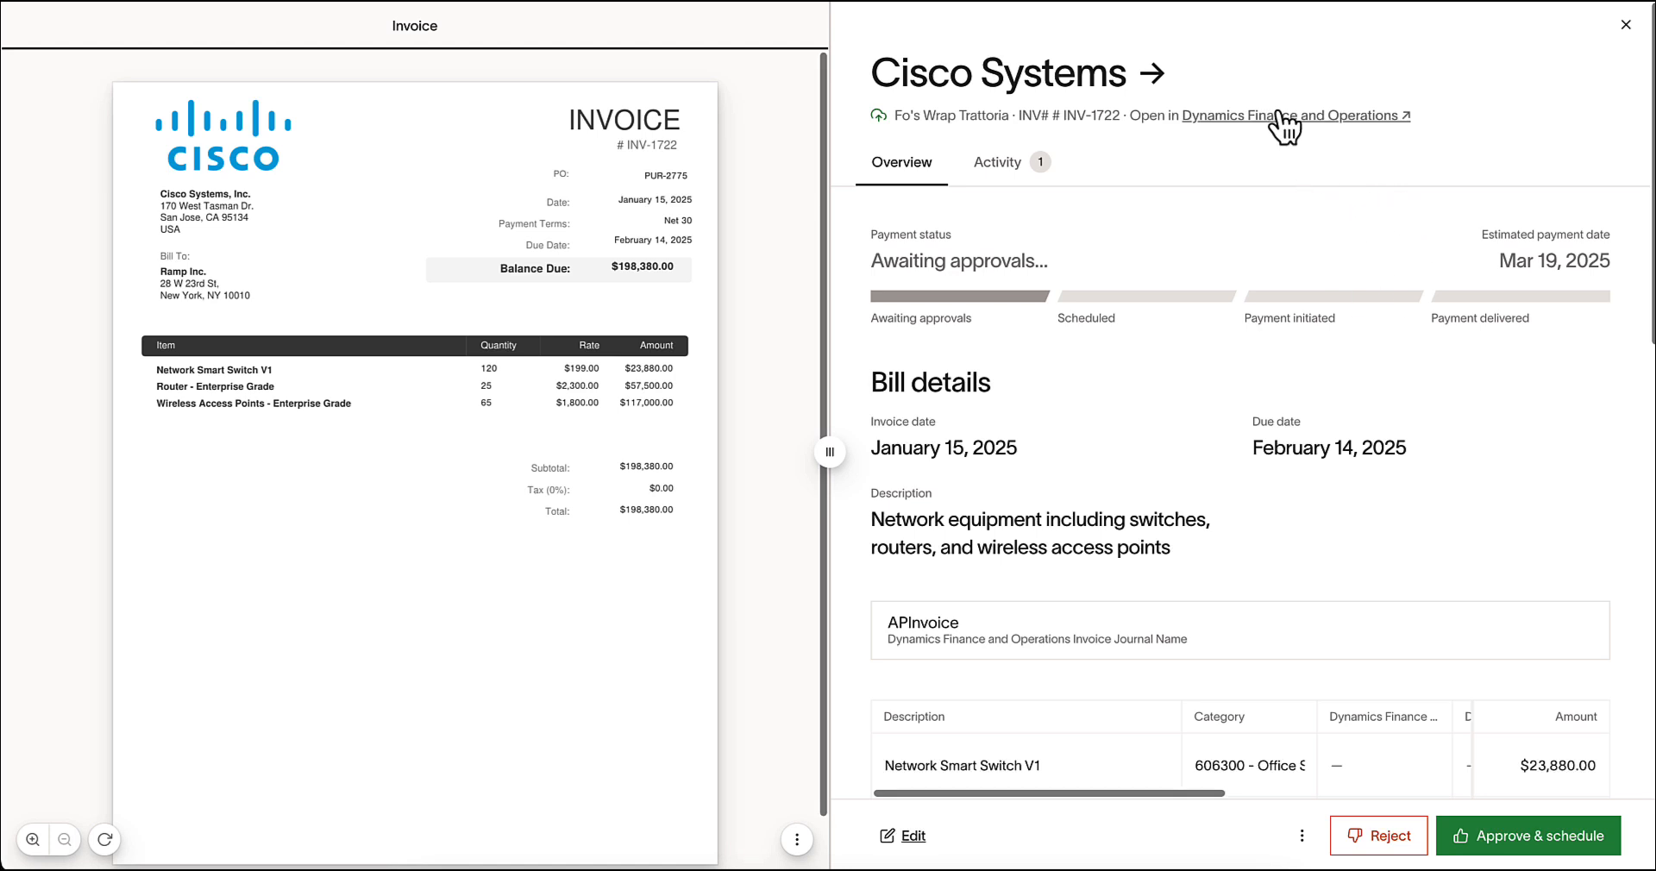
click(1293, 117)
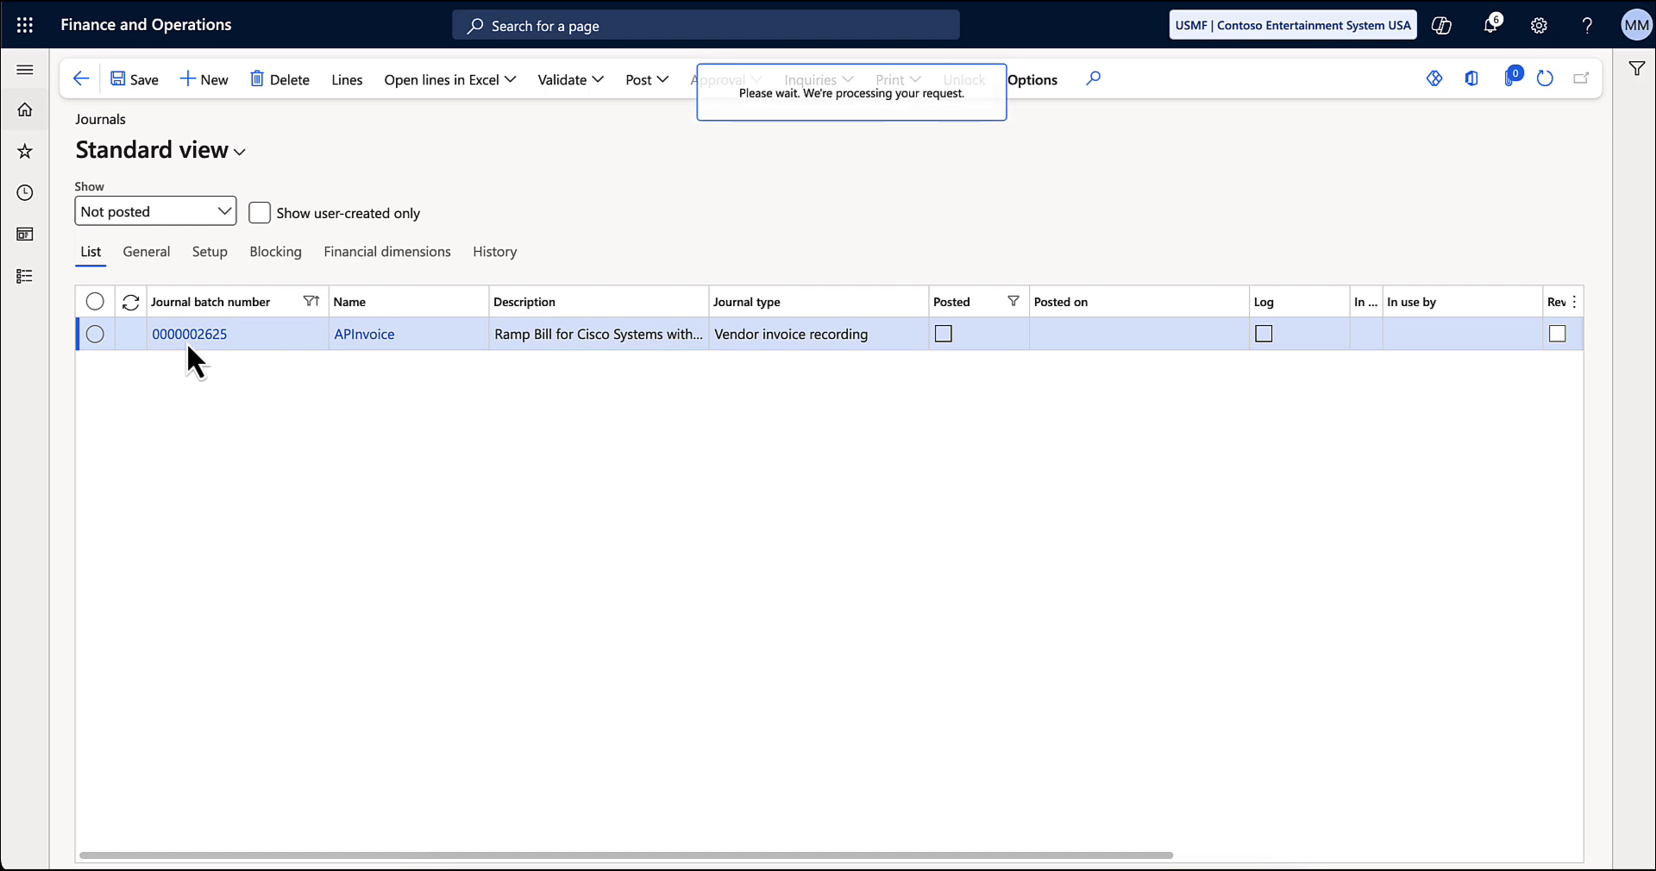
click(189, 334)
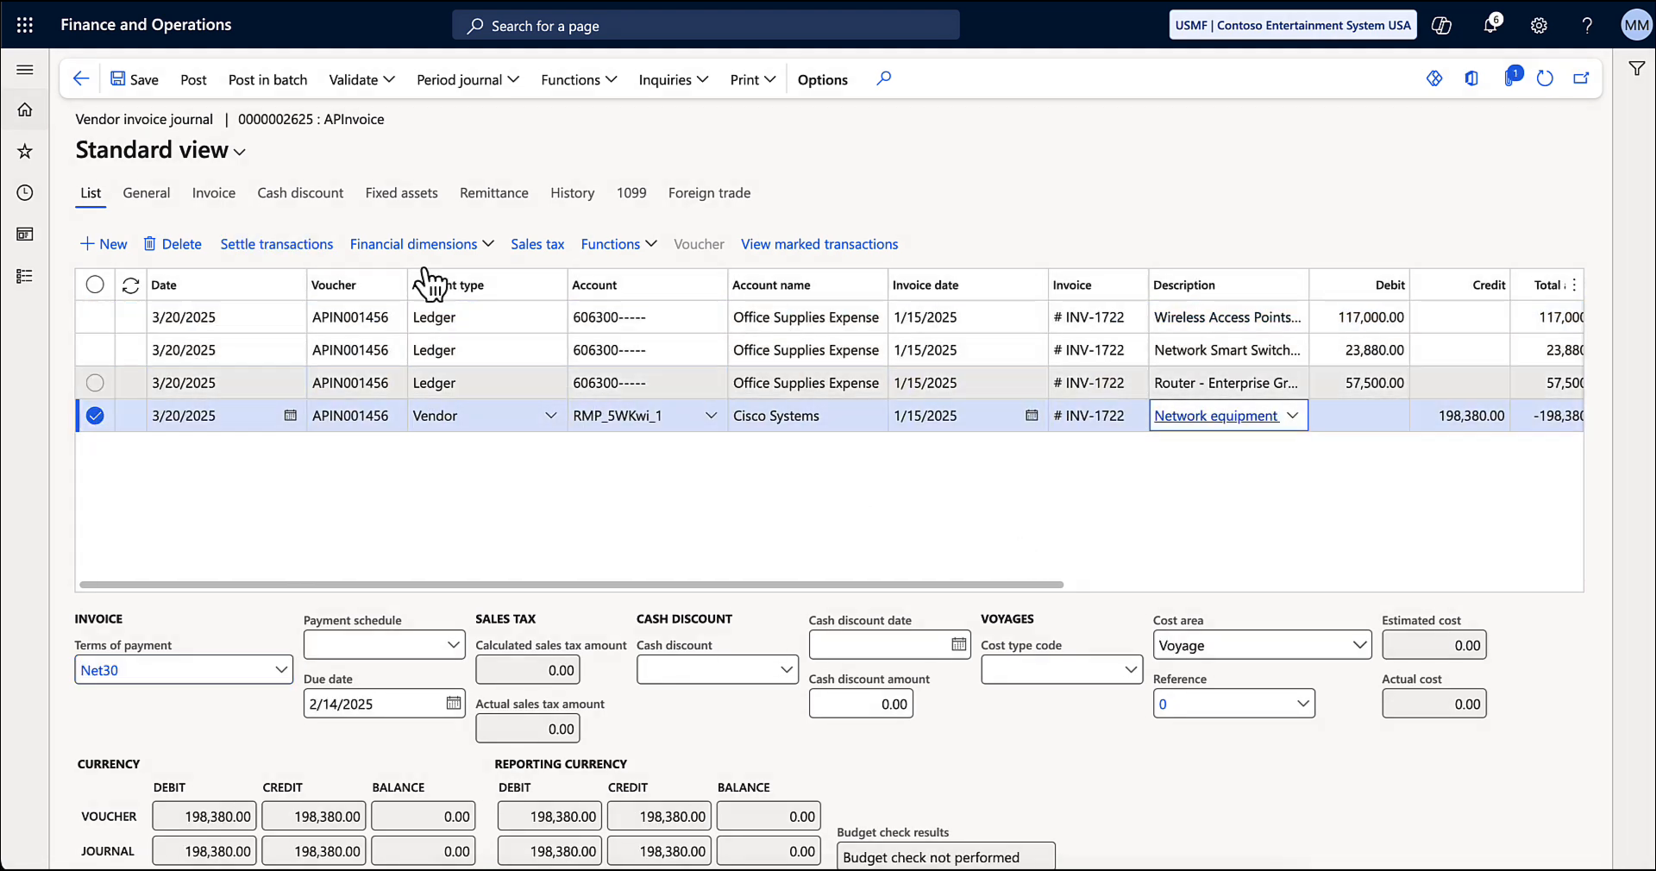
click(193, 80)
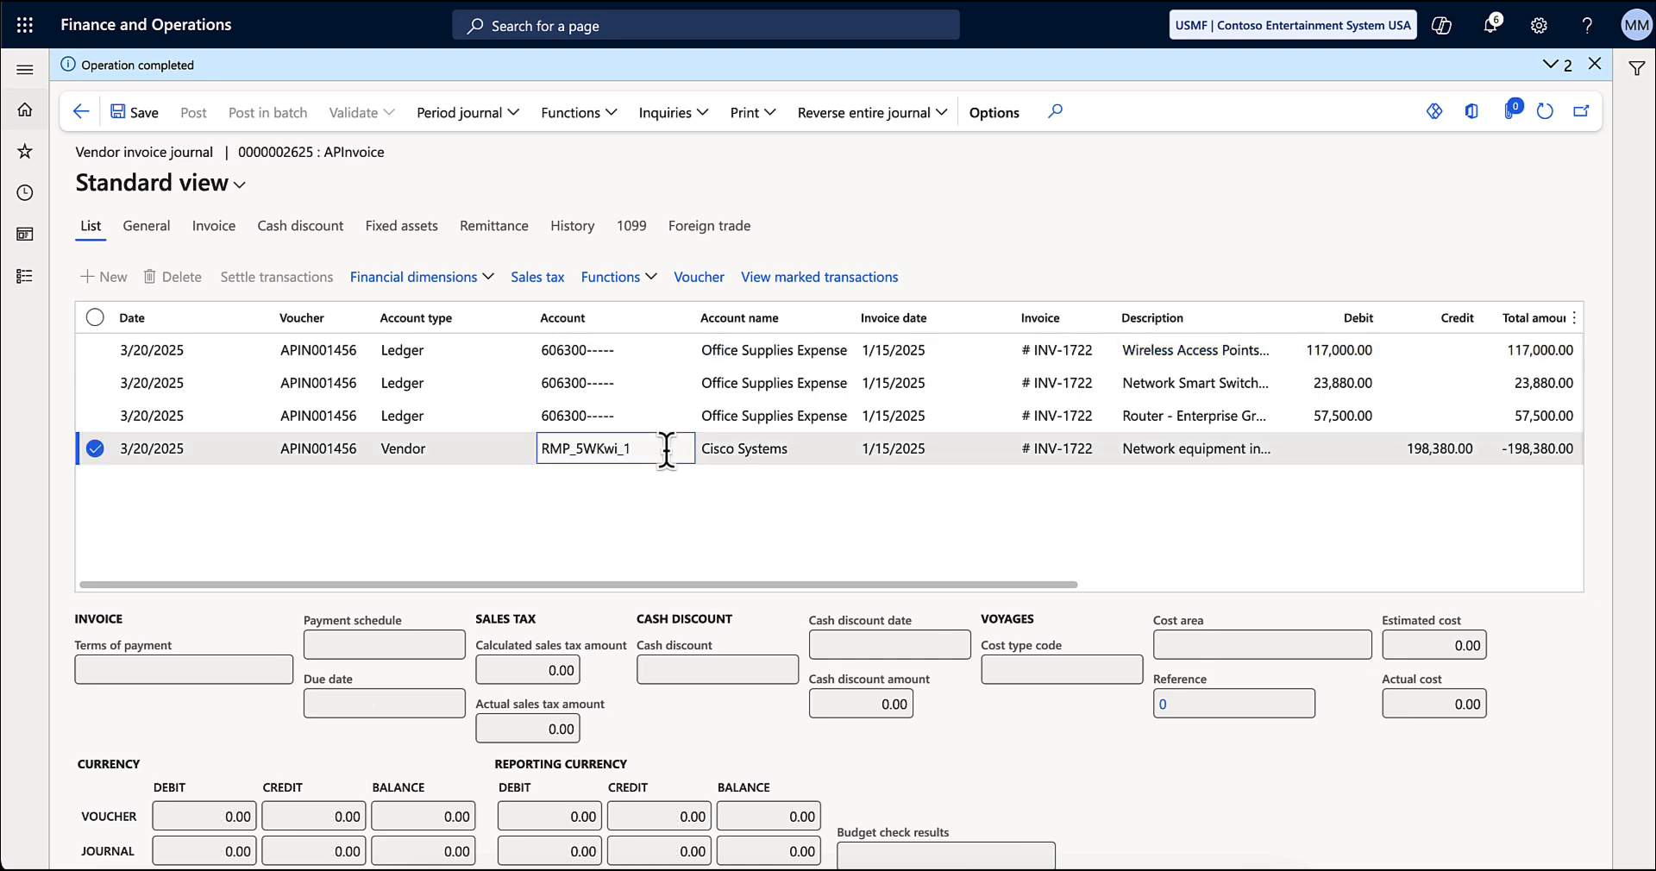
click(143, 112)
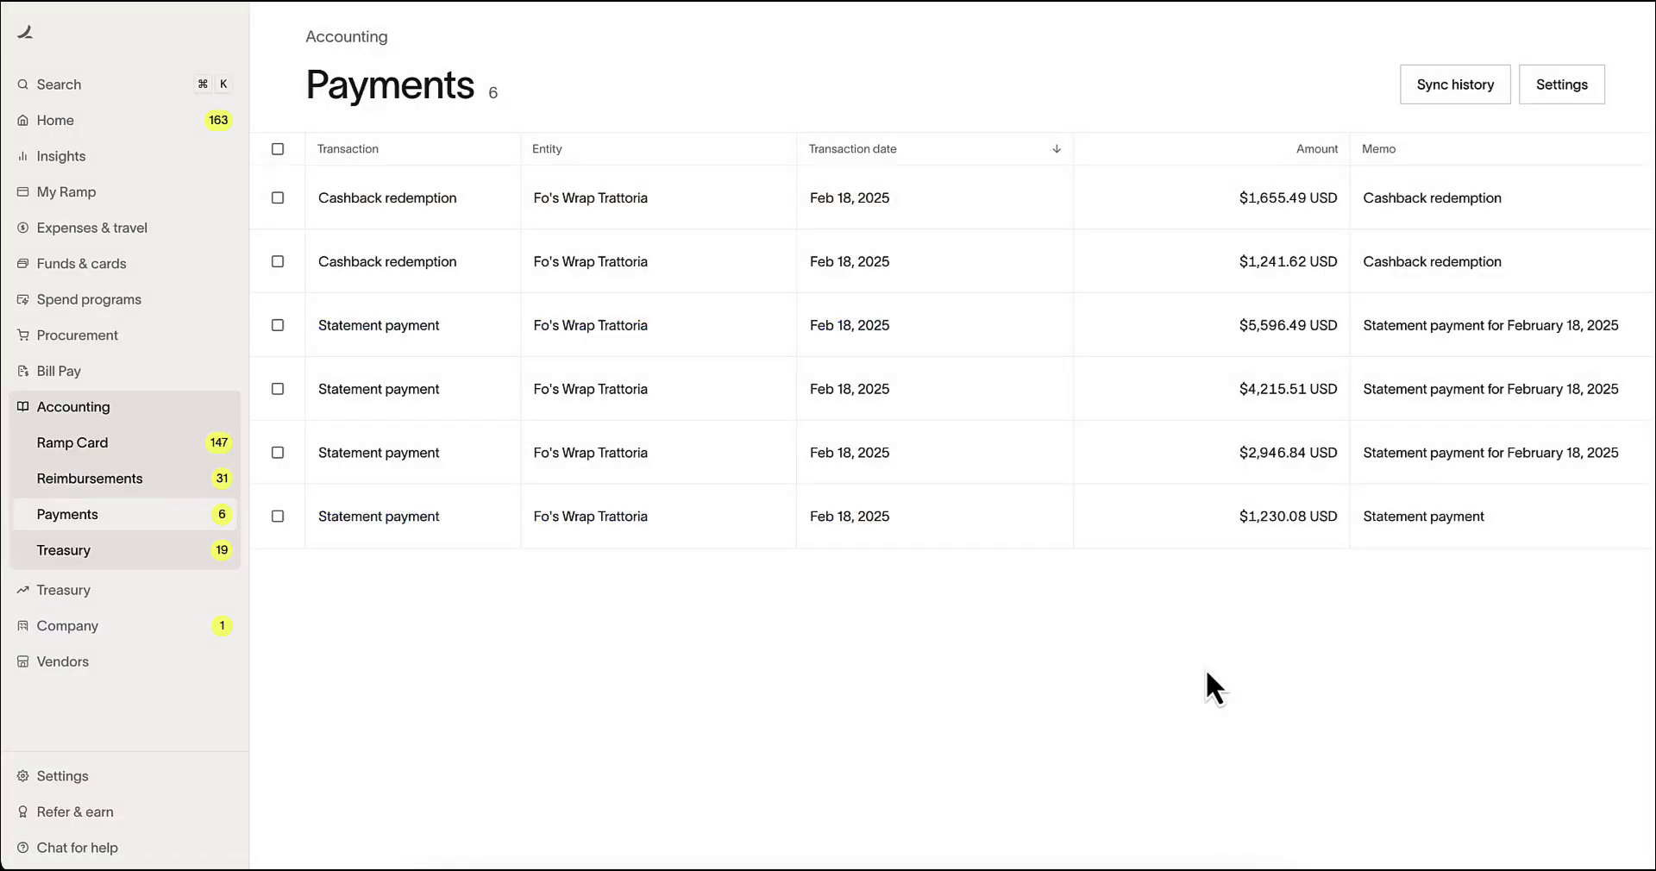
mouse_move(573, 611)
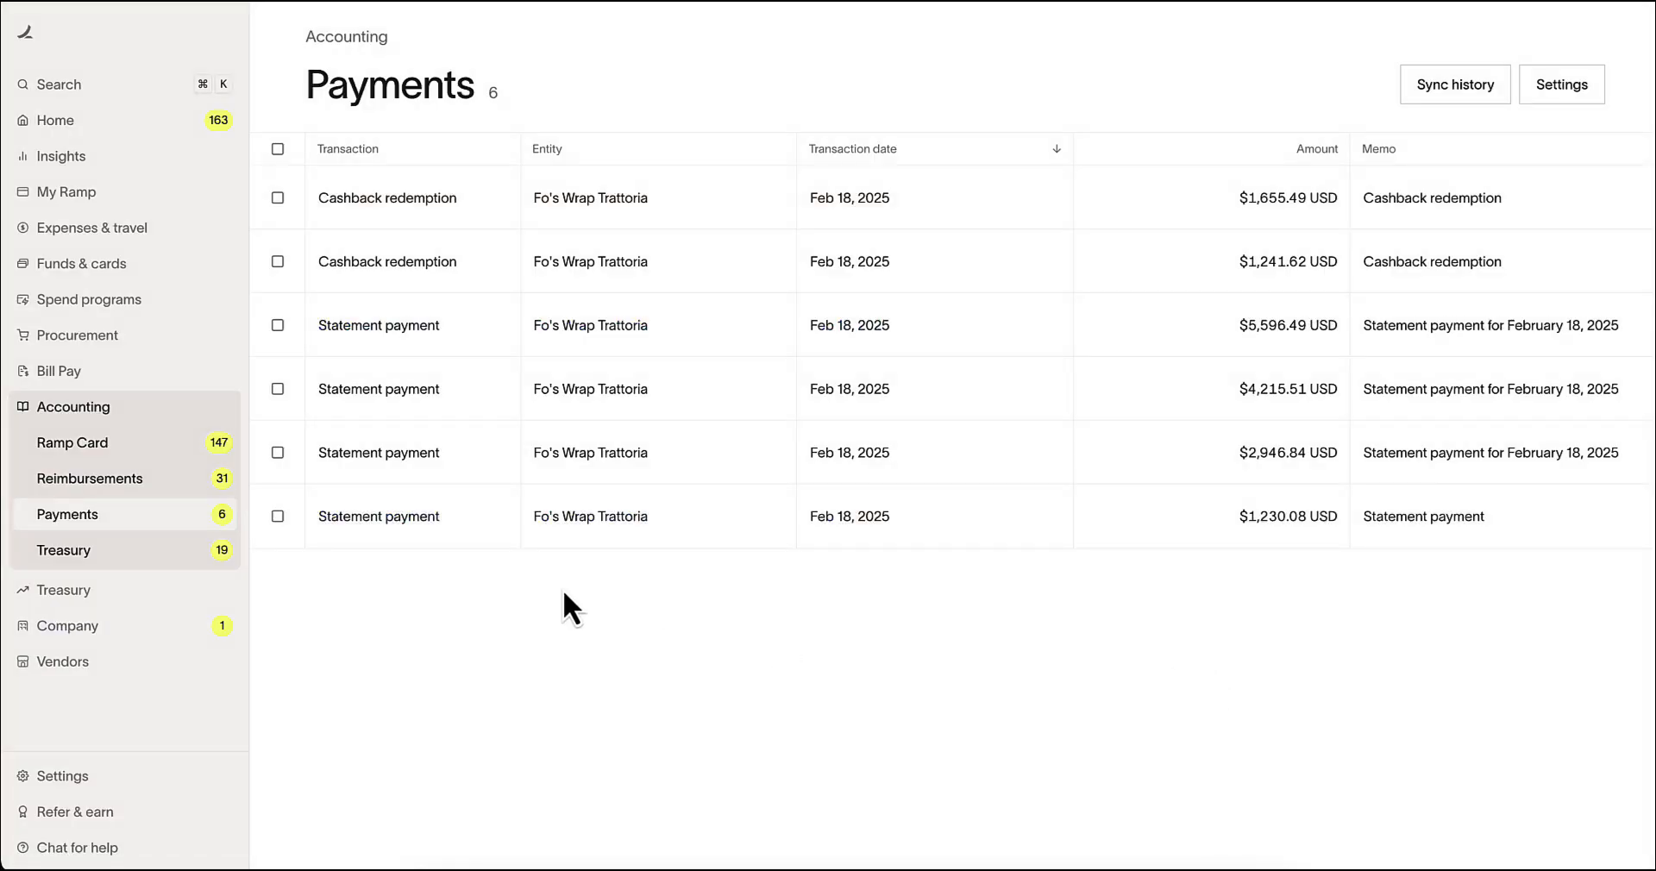
Step: Select the $5,596.49 statement payment and $1,241.62 cashback redemption, then sync them
click(278, 325)
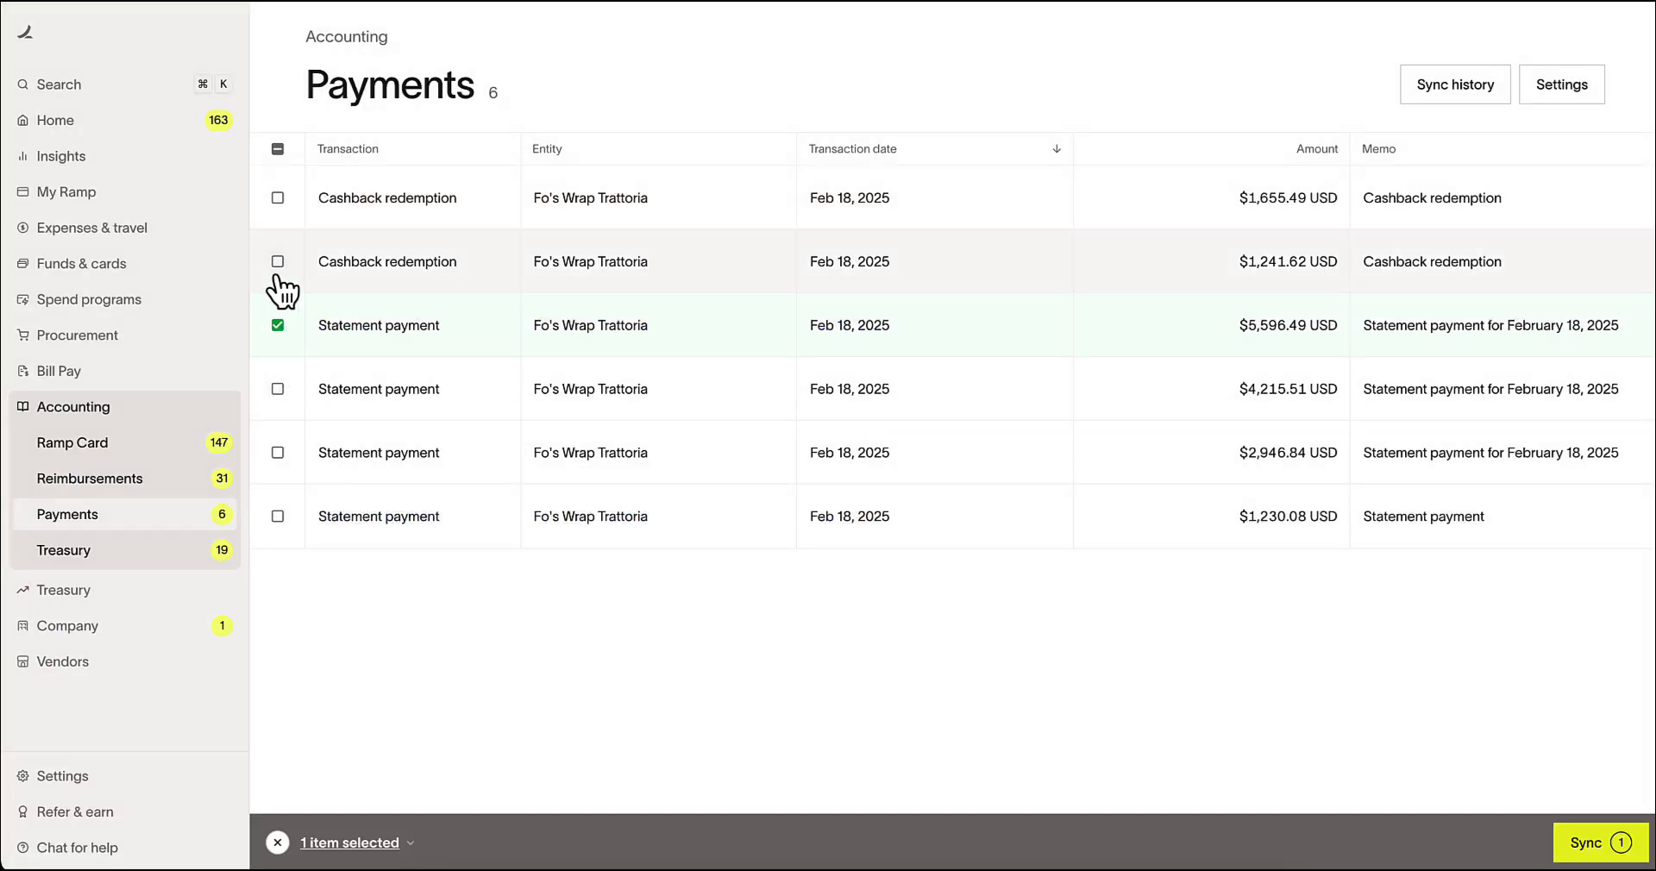
click(278, 262)
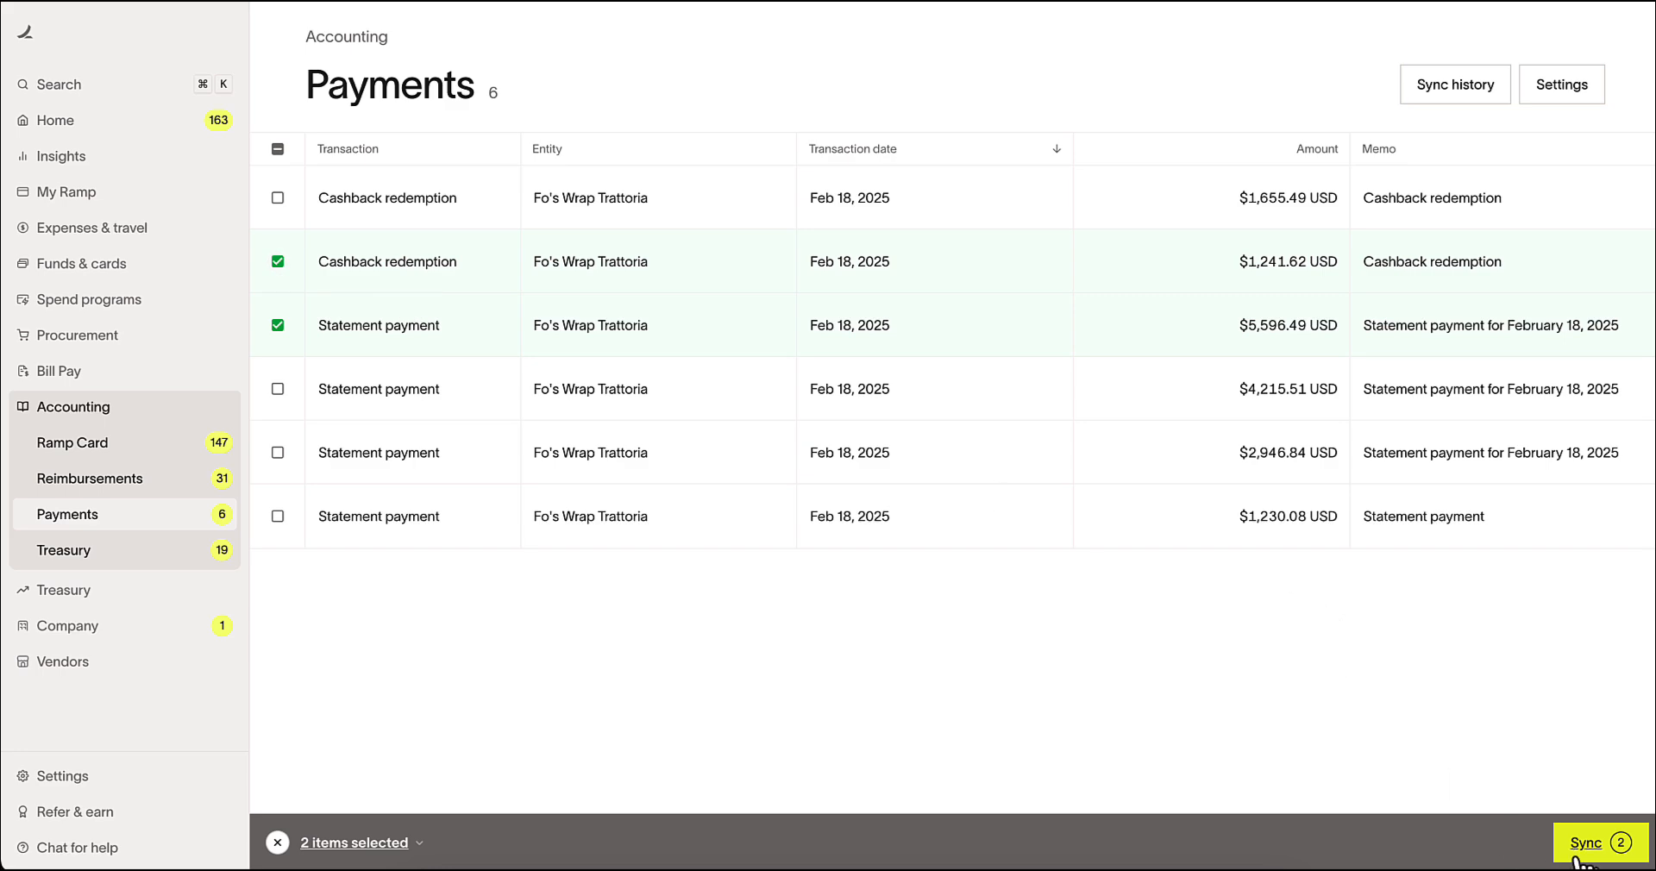
click(1596, 842)
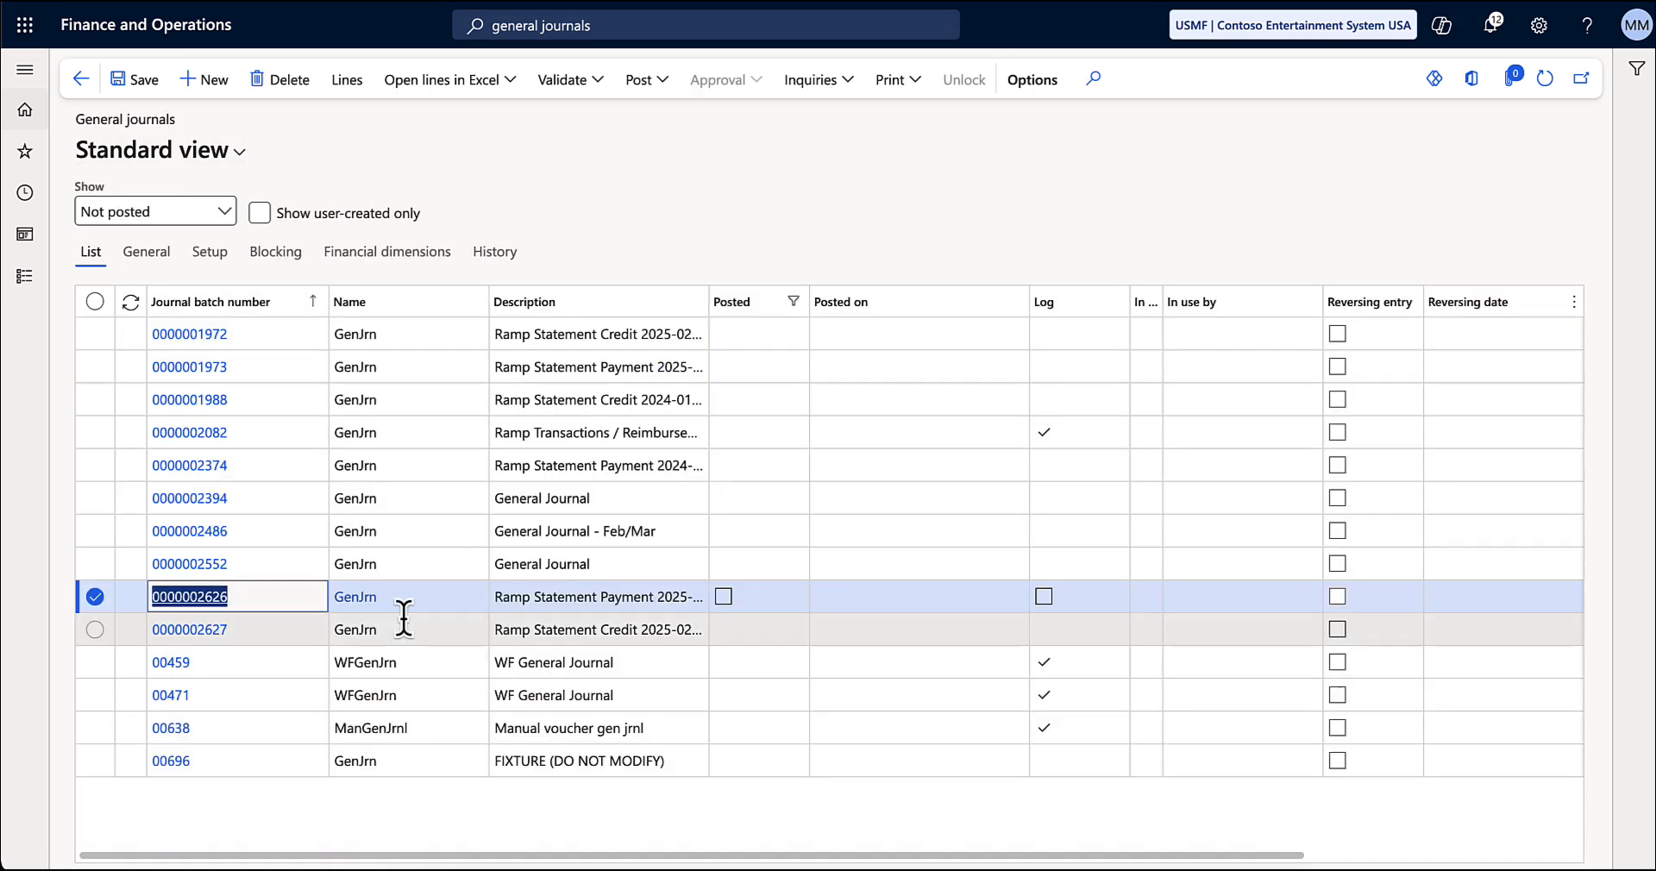
mouse_move(189, 630)
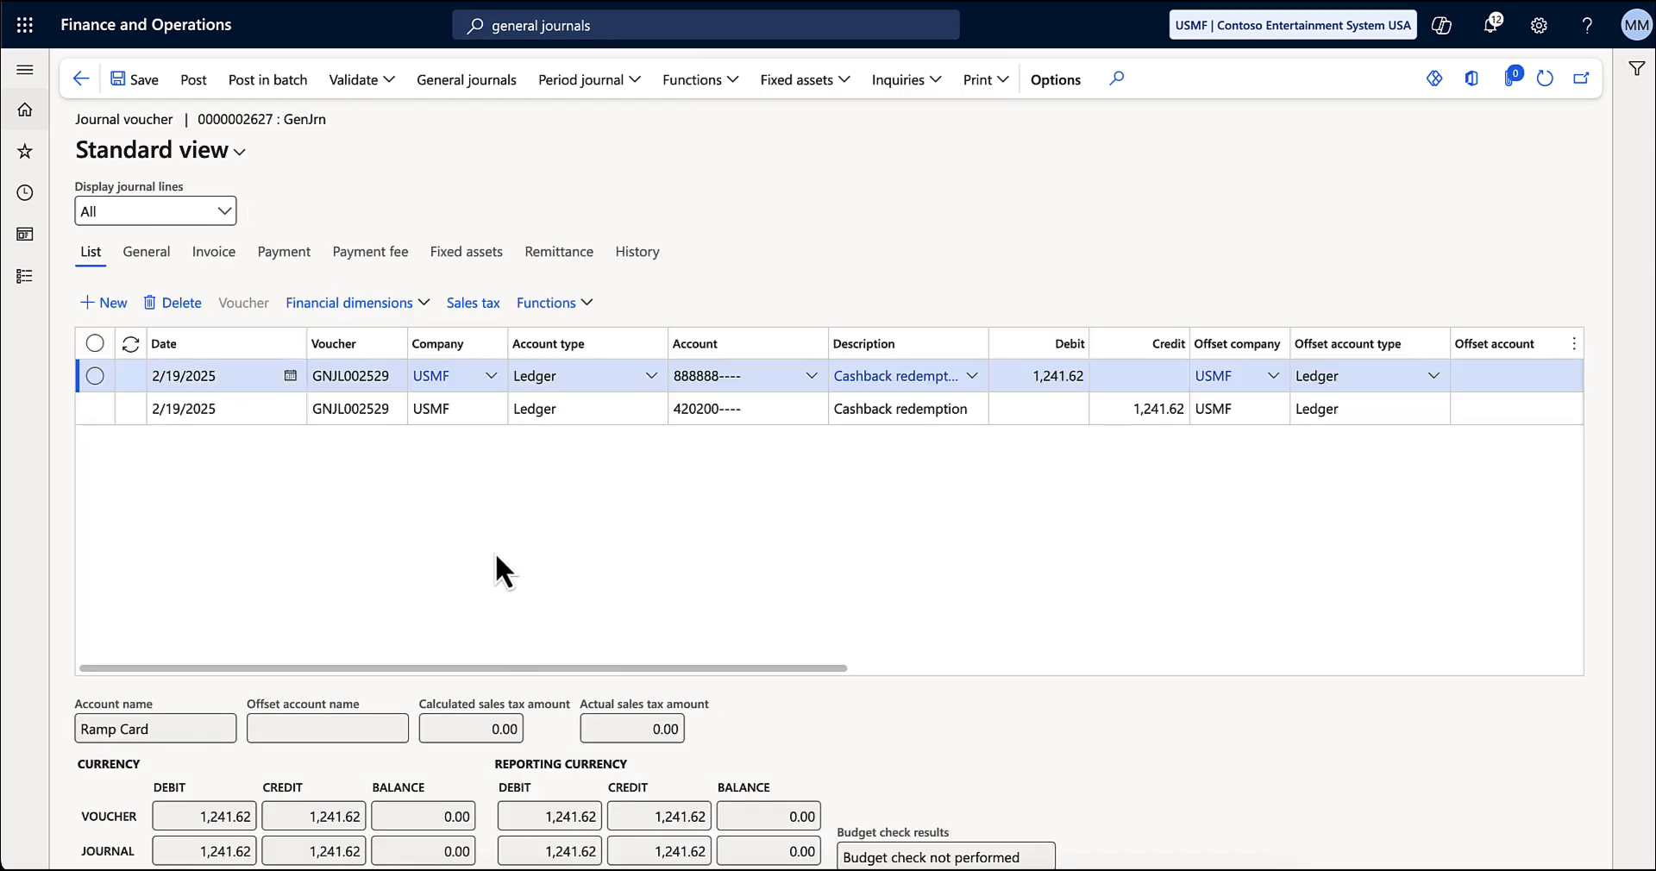
mouse_move(1183, 246)
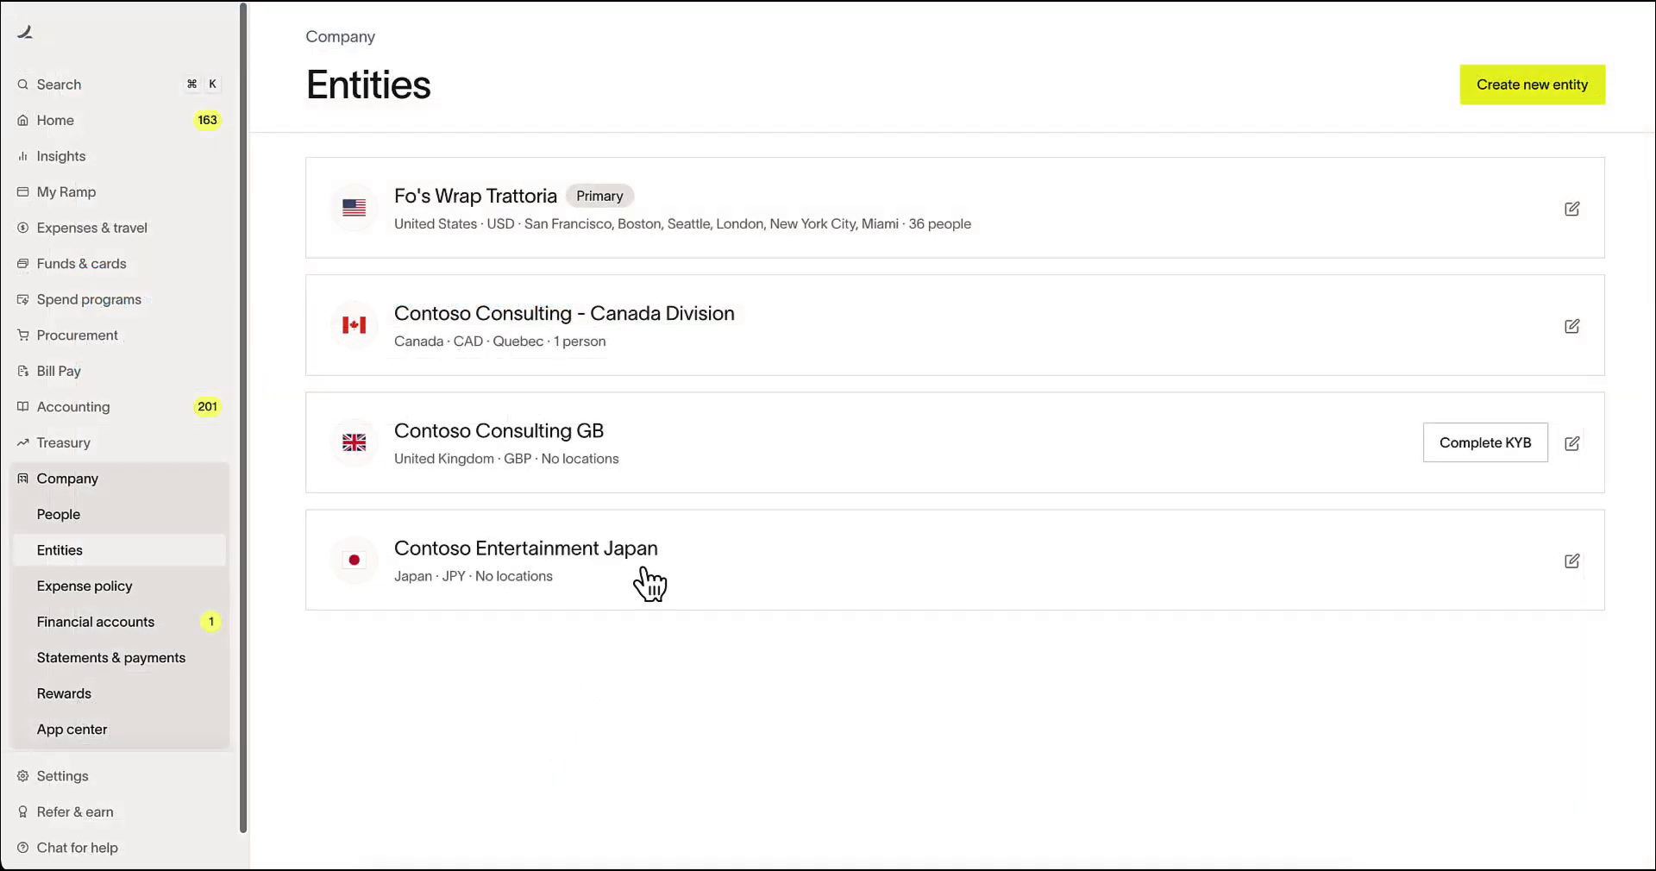
mouse_move(771, 592)
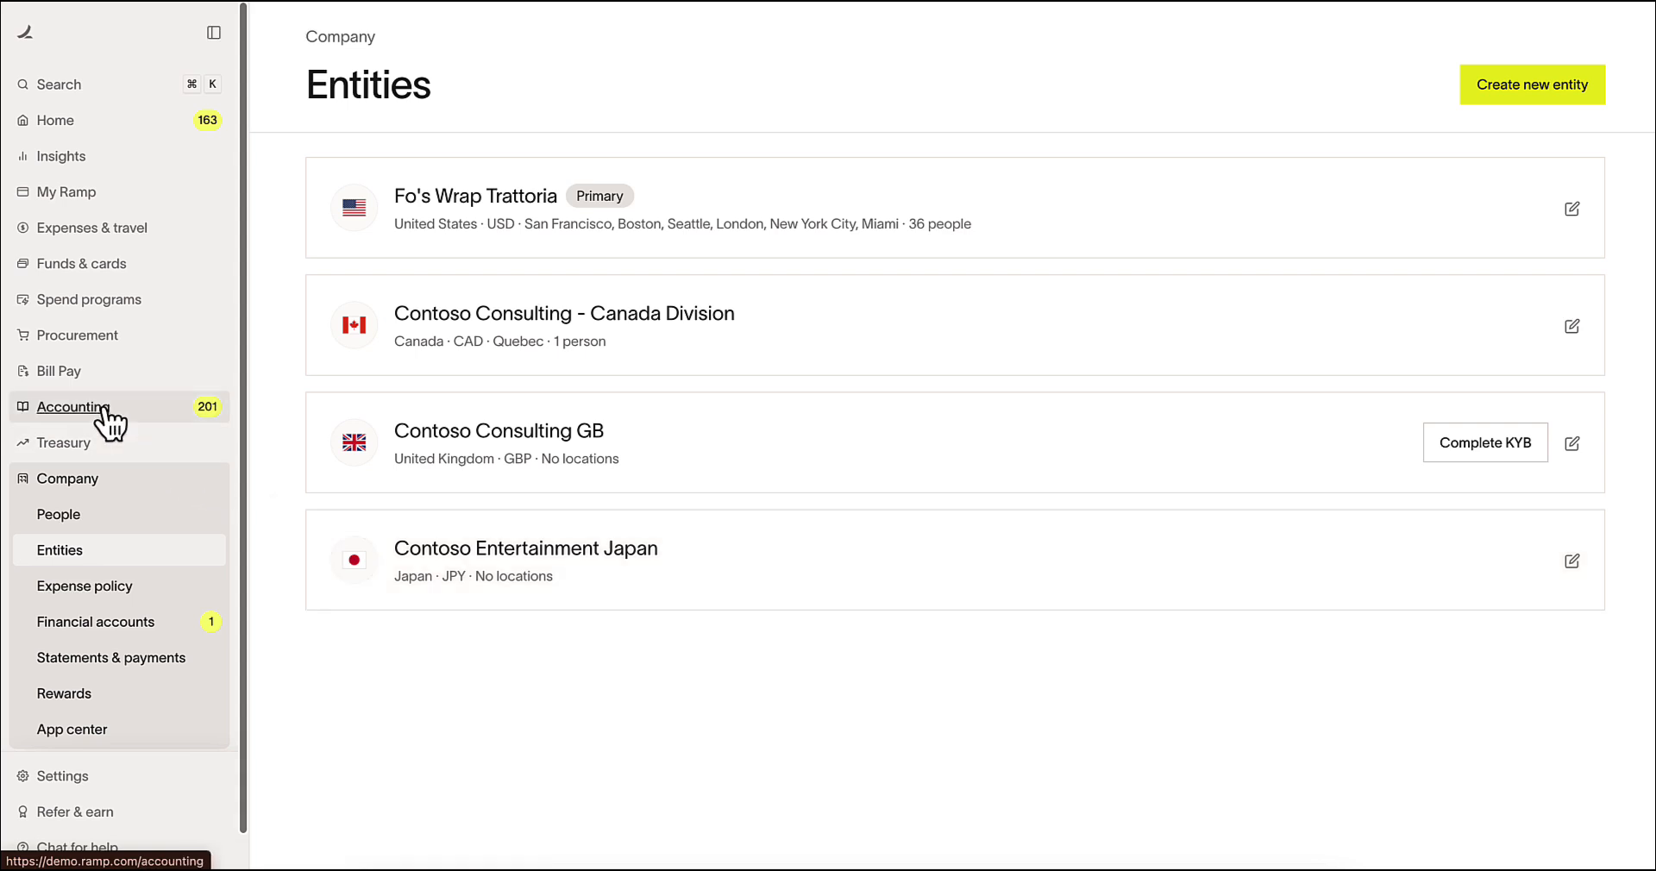
Step: Open the Ramp Card accounting queue of 147 transactions awaiting review
click(71, 406)
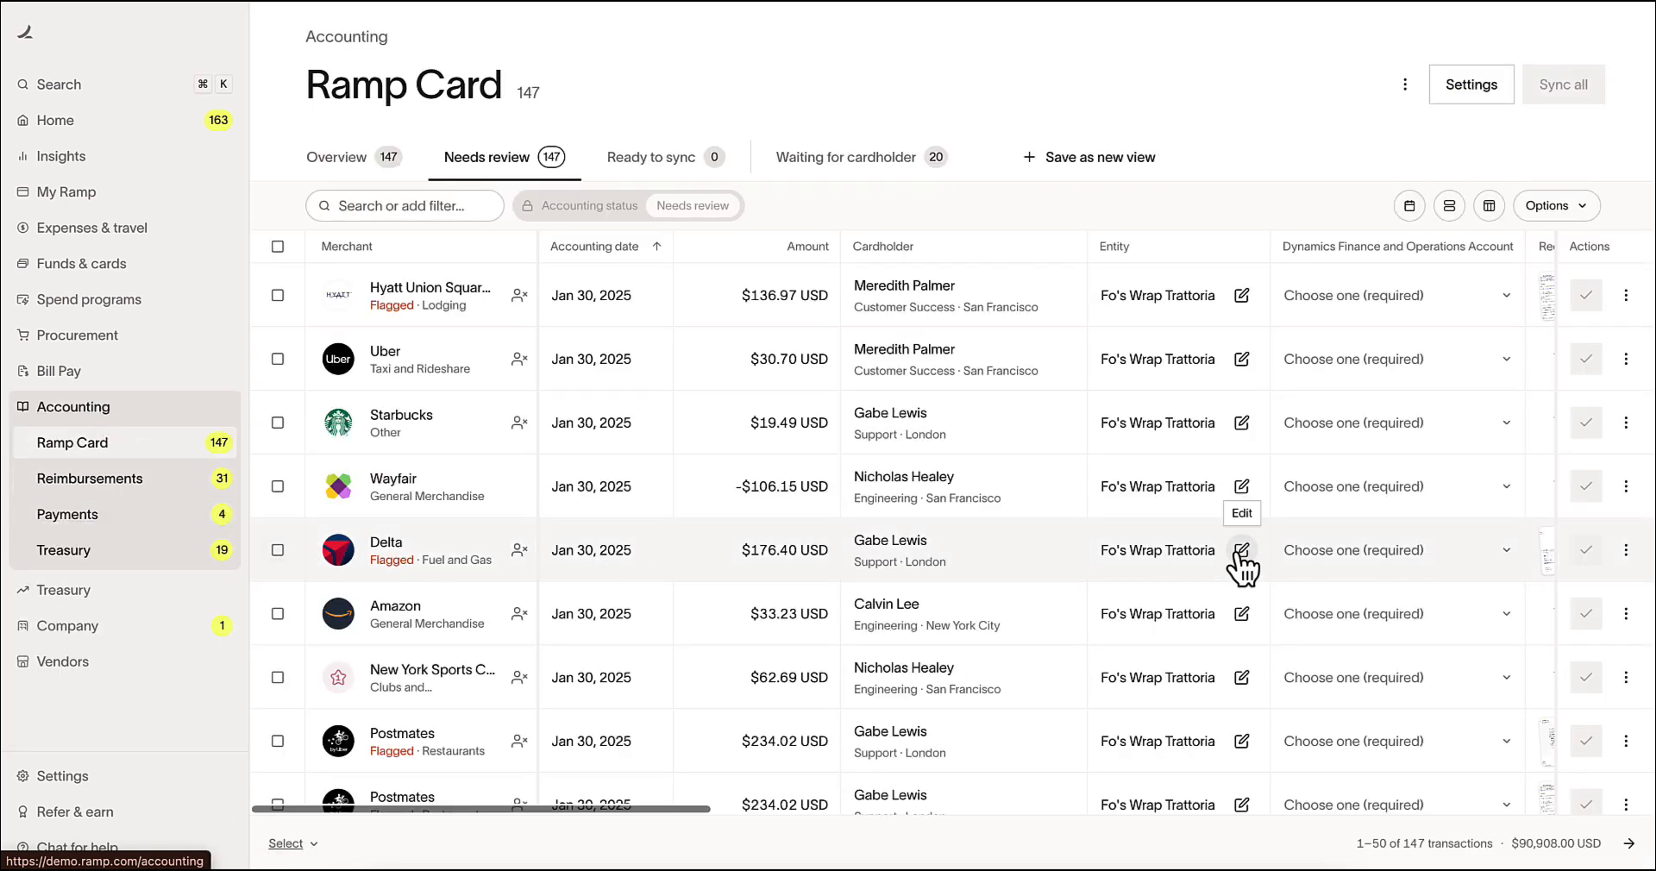
Step: Set the $176.40 Delta transaction's entity to Contoso Consulting - Canada Division and save
click(1242, 550)
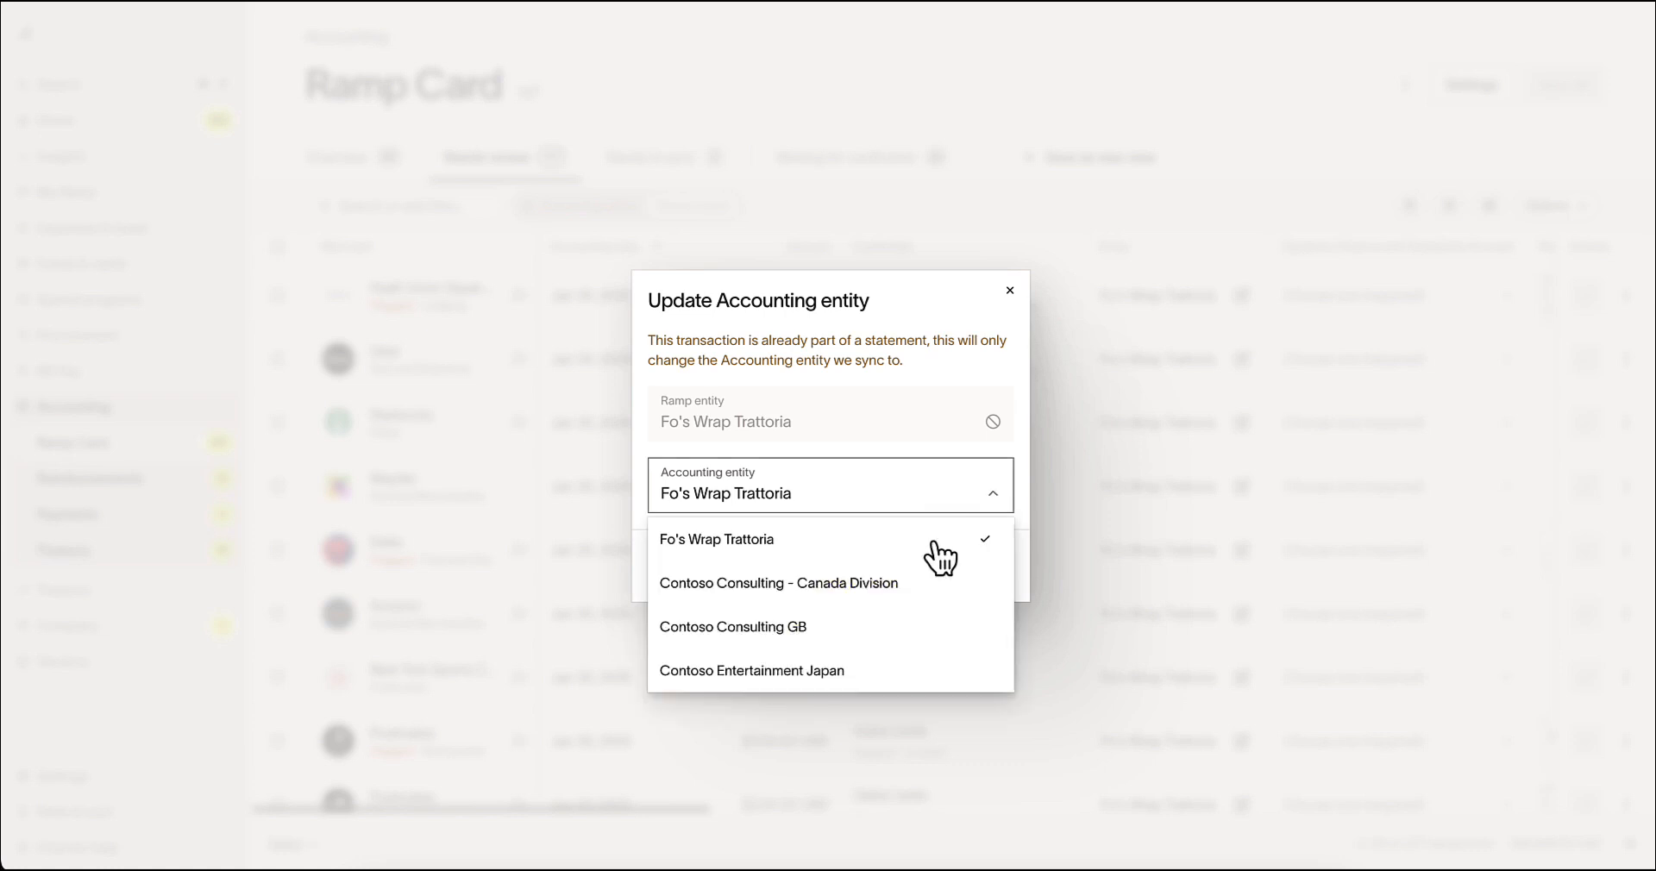
click(778, 583)
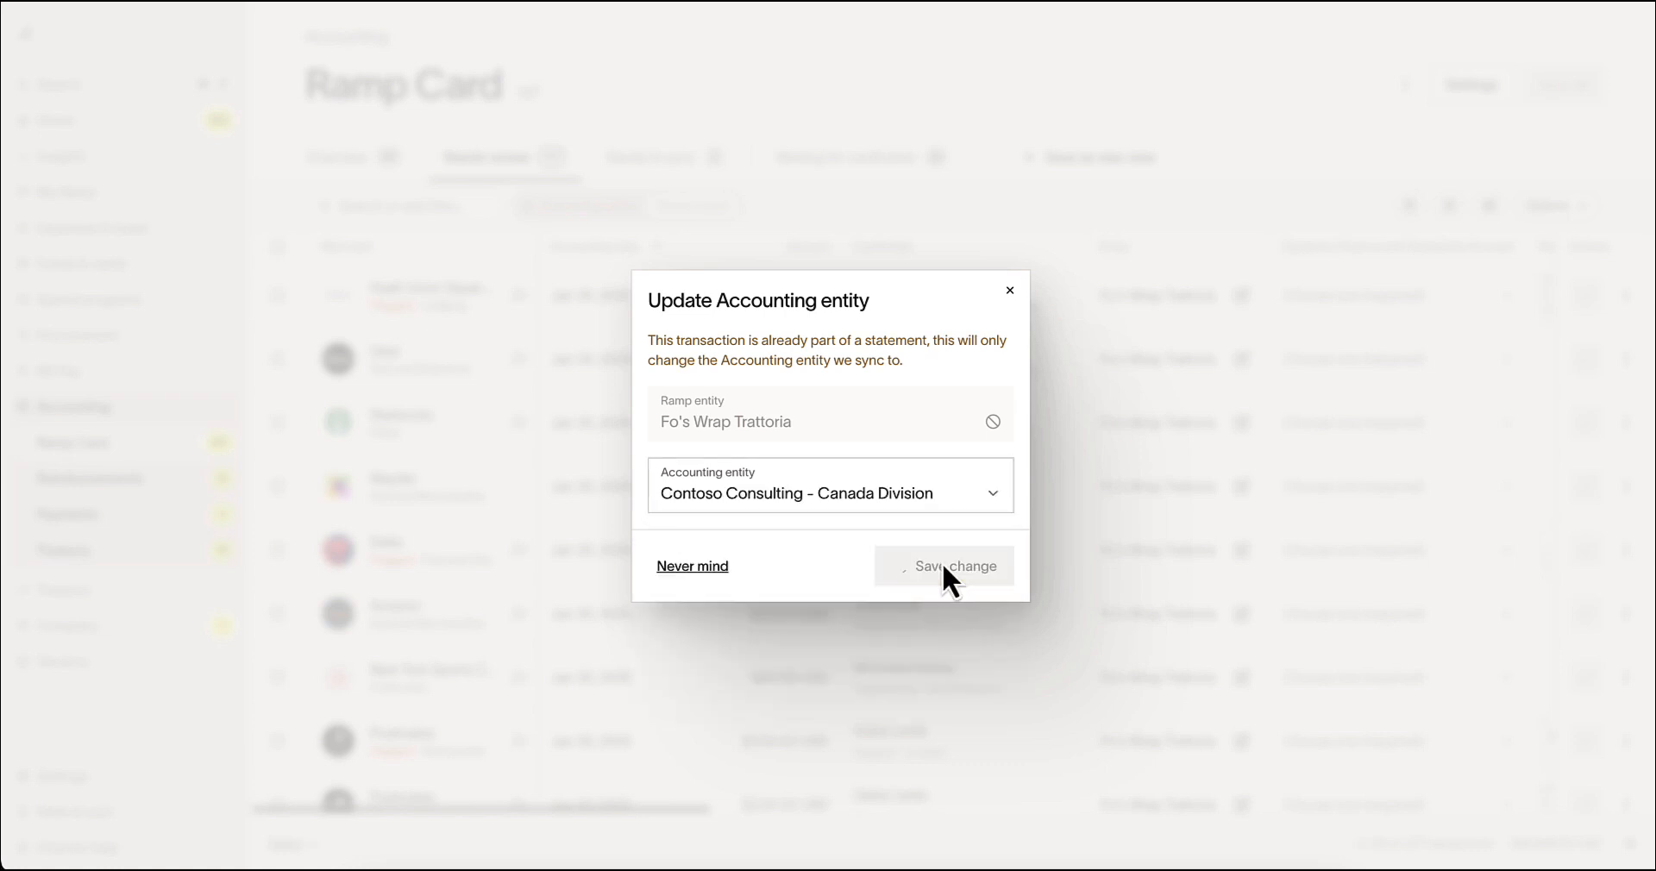
click(942, 565)
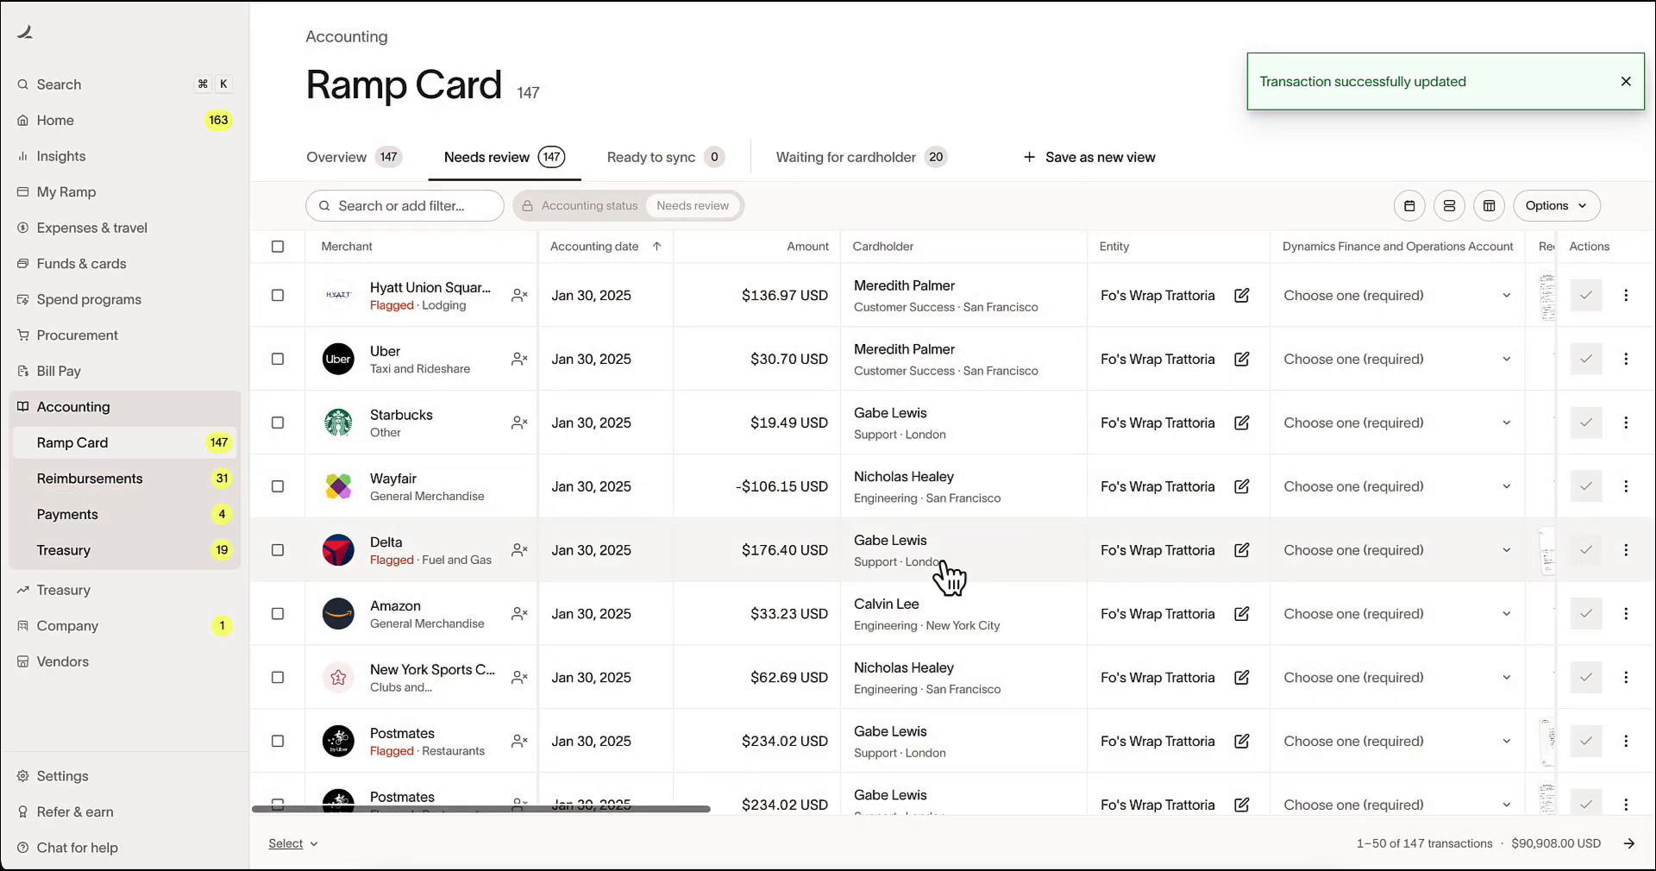